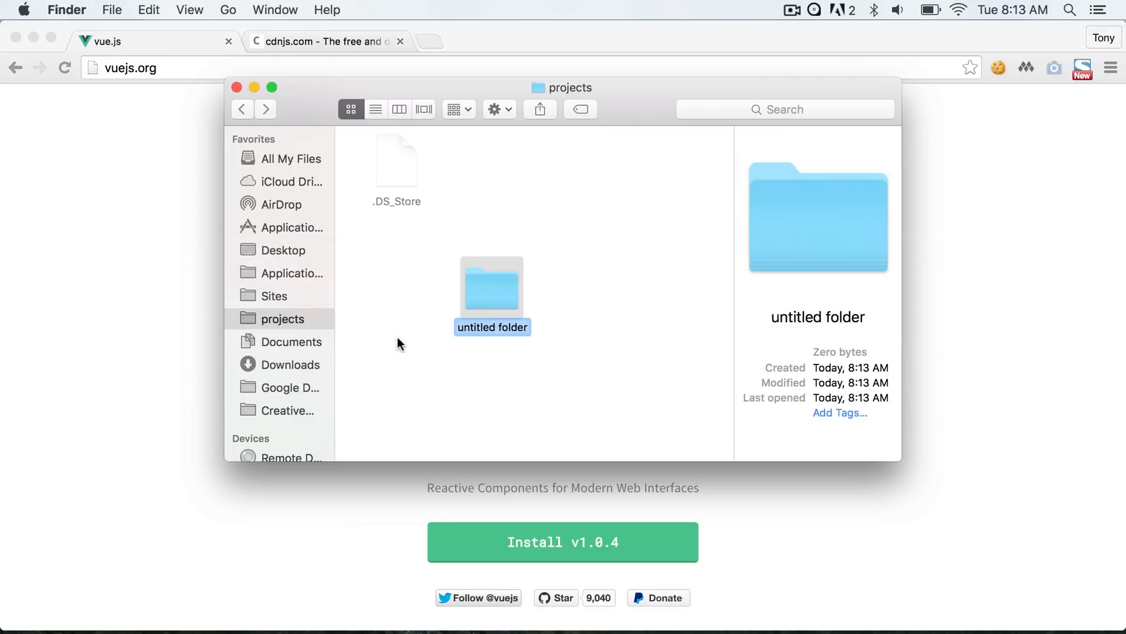
- Name the new folder inside projects 'vue'
type("vue")
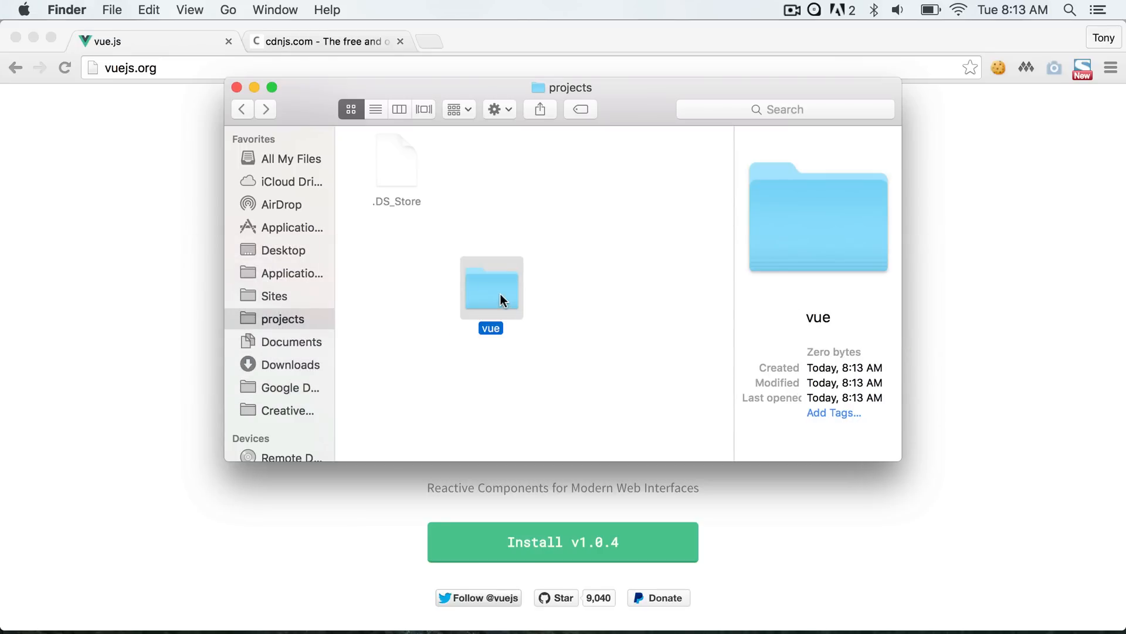
left_click(280, 603)
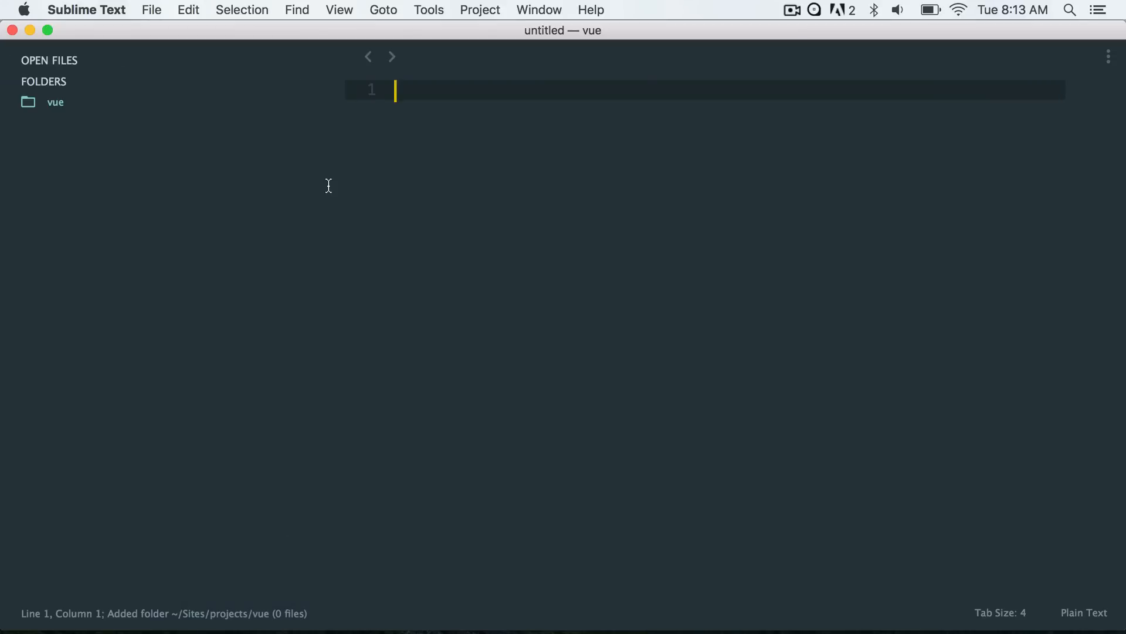
- Create index.html in the vue folder and expand an HTML skeleton
right_click(54, 102)
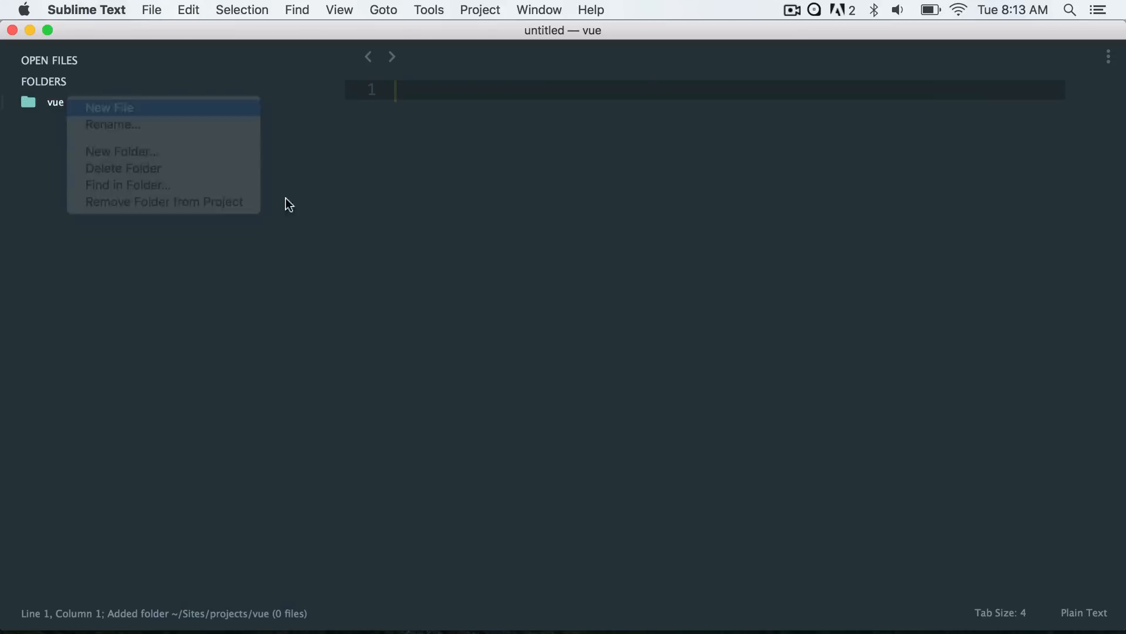
left_click(109, 106)
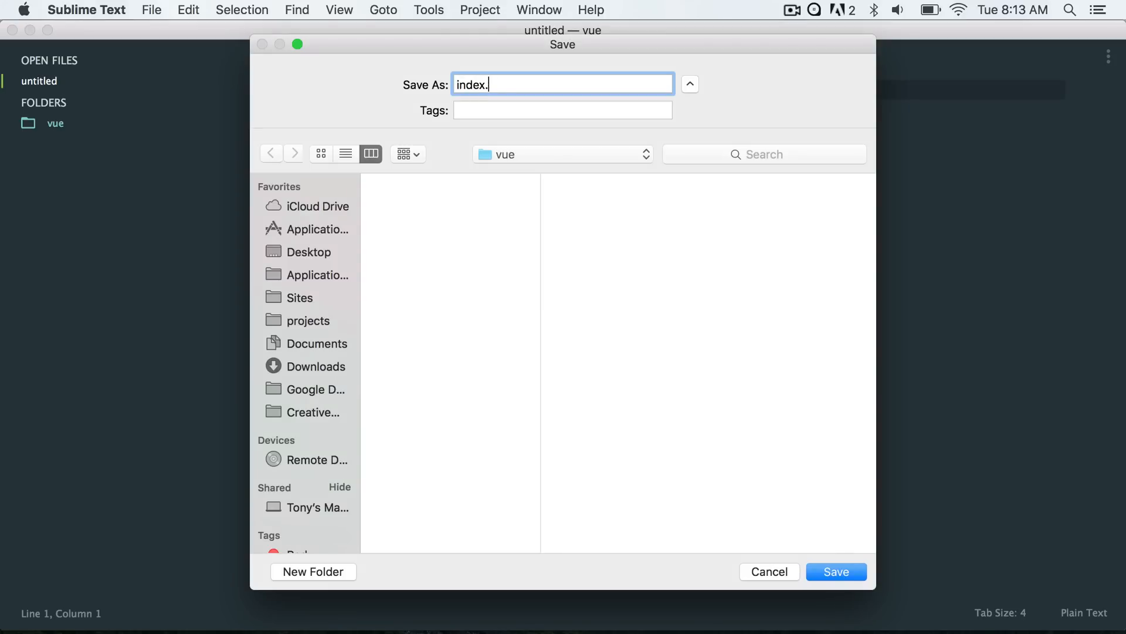
left_click(835, 572)
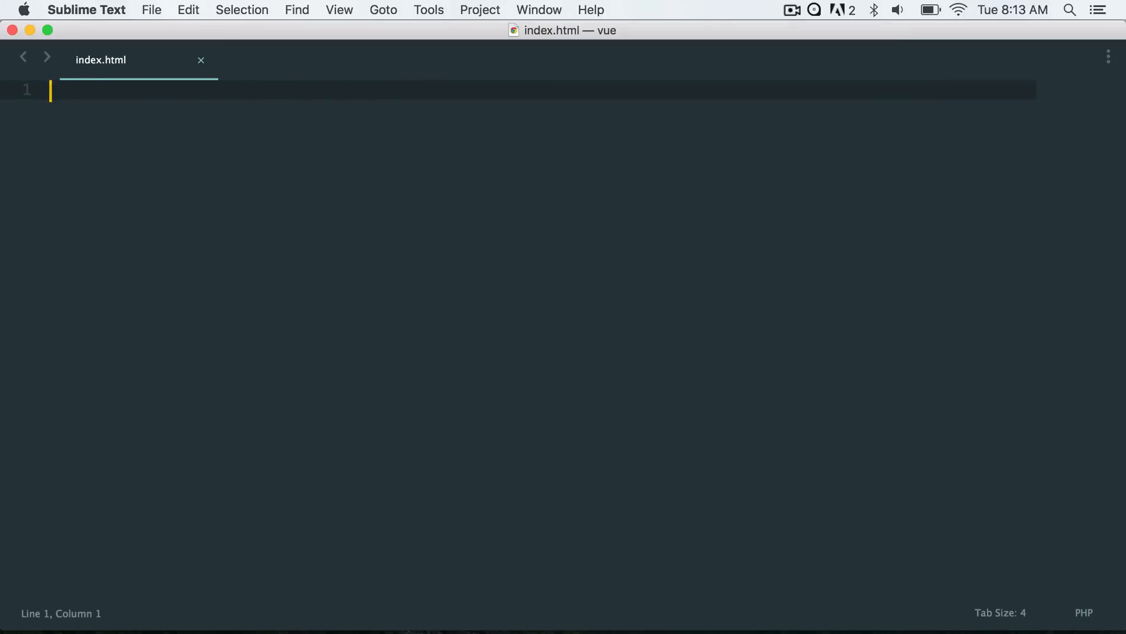
type("html>")
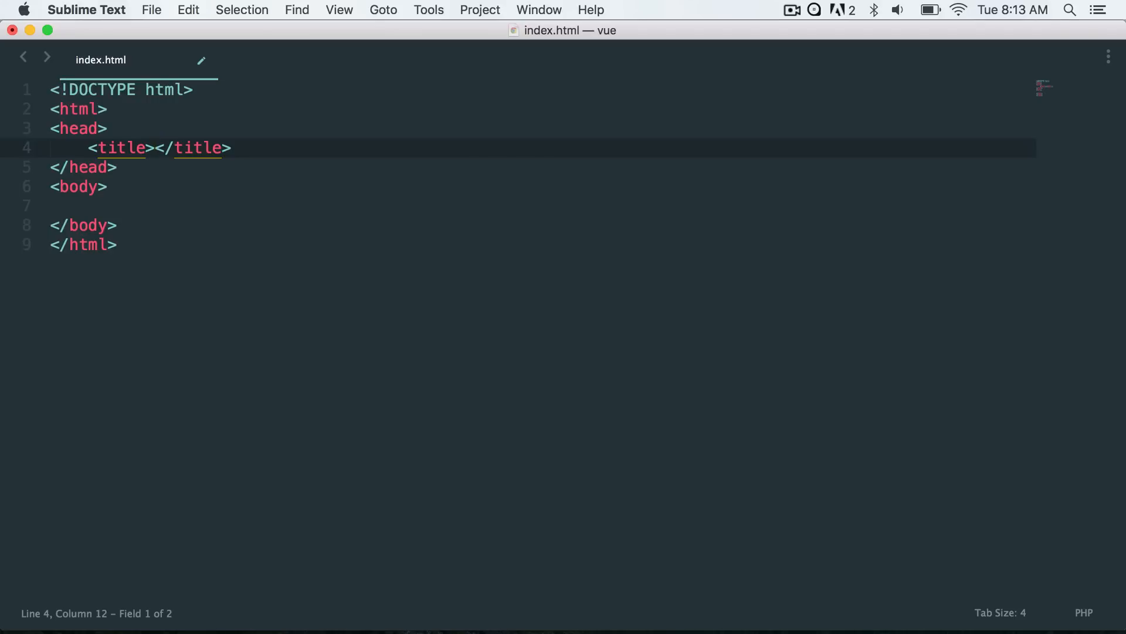
- Title the page 'Vue JS Intro' and add a script tag with an empty src attribute
type("Vue JS")
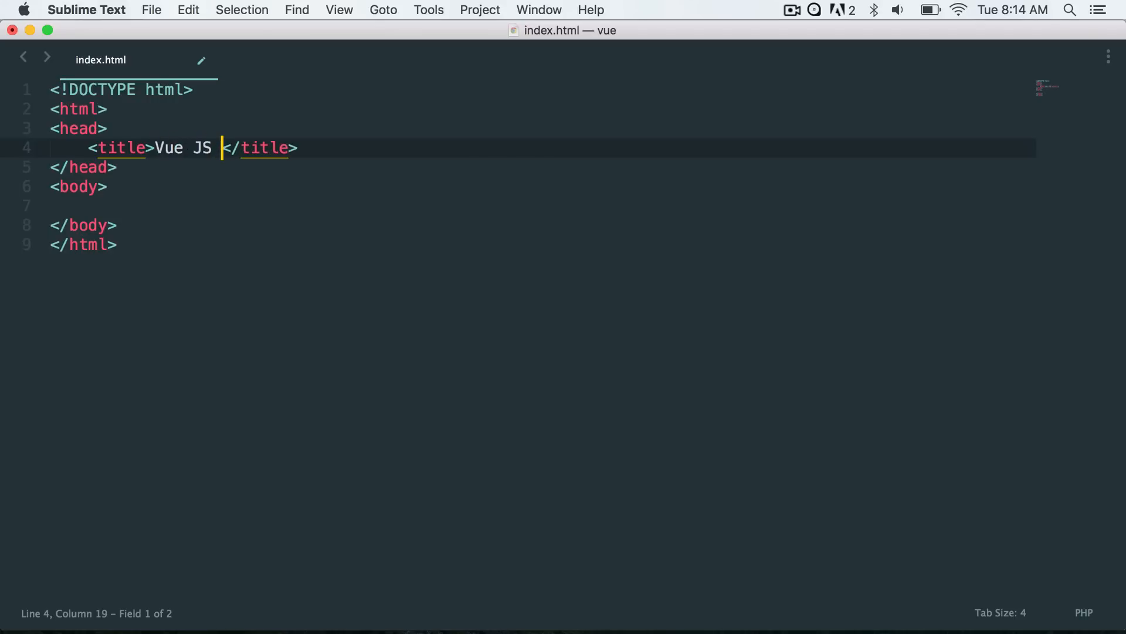
type("Intro")
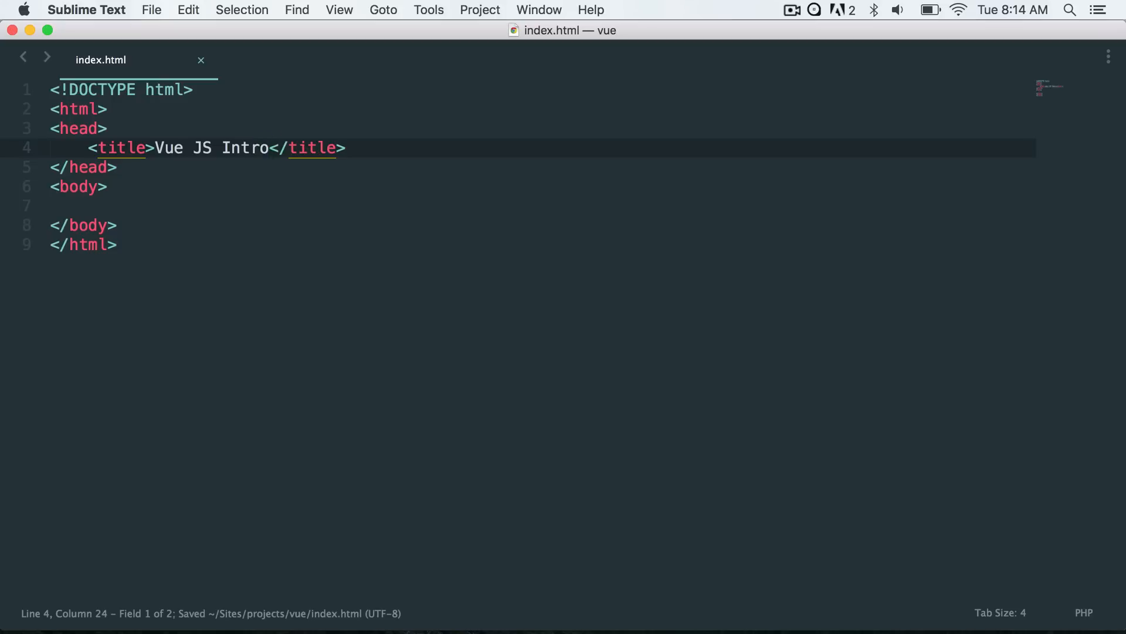
type("sc")
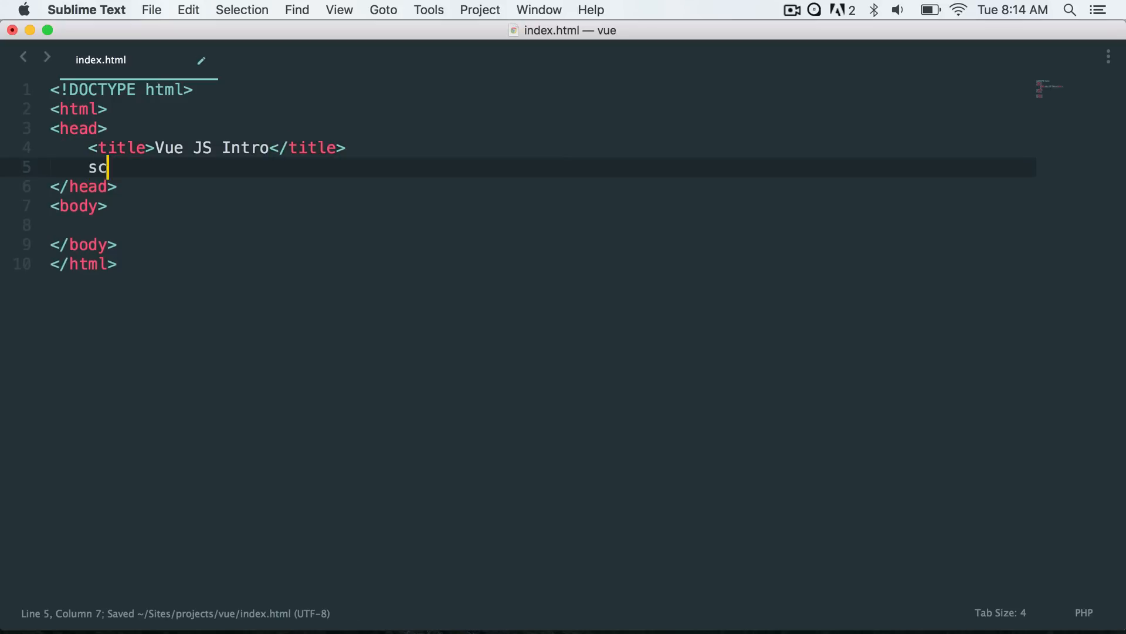
key("Tab")
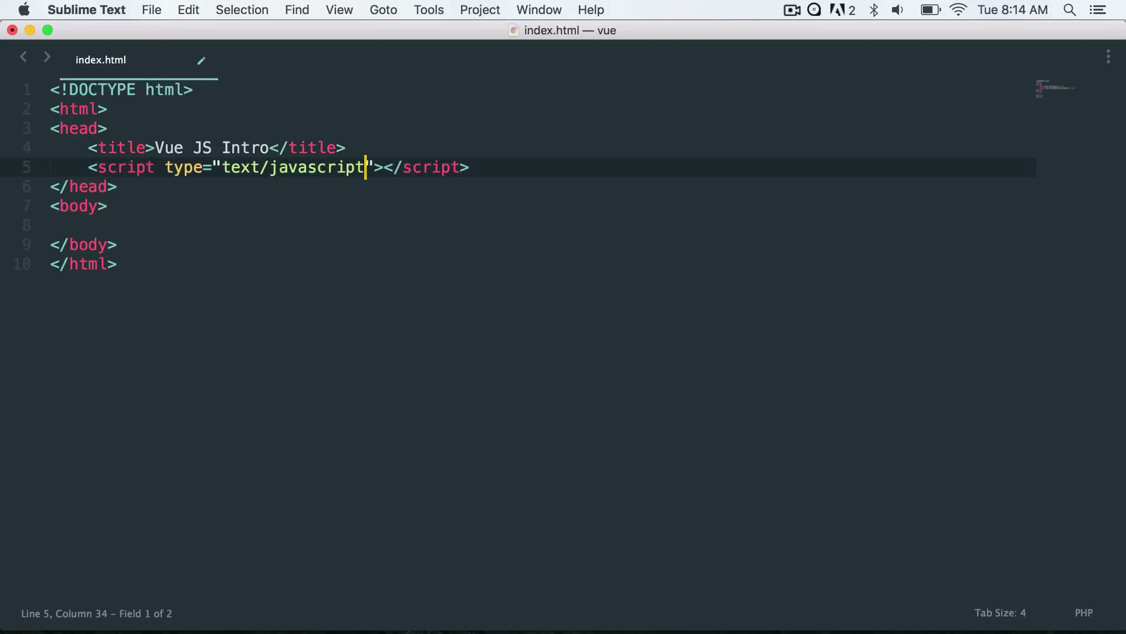
type("scr")
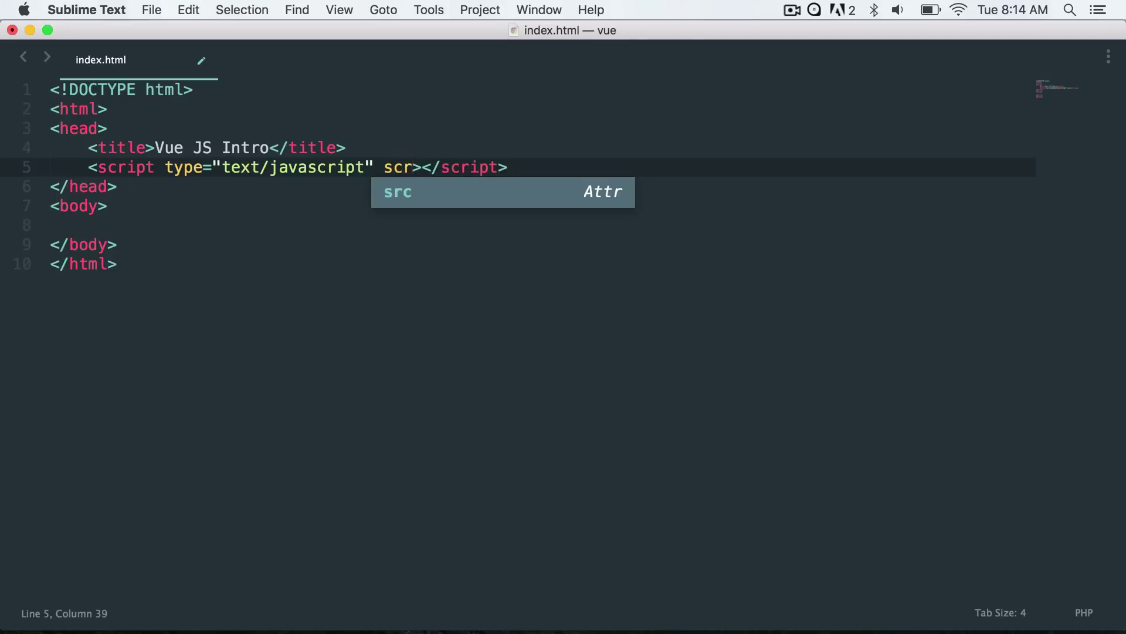
key("backspace")
type("rc=\"\"")
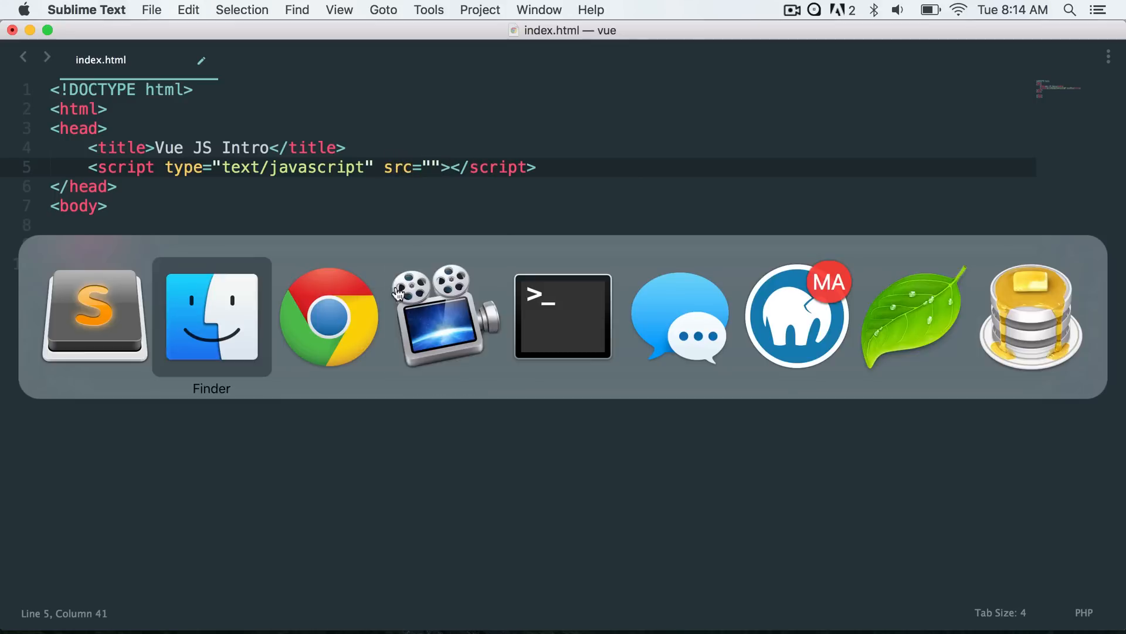
- Switch to Chrome and show the cdnjs search results listing vue.min.js 1.0.4
left_click(331, 317)
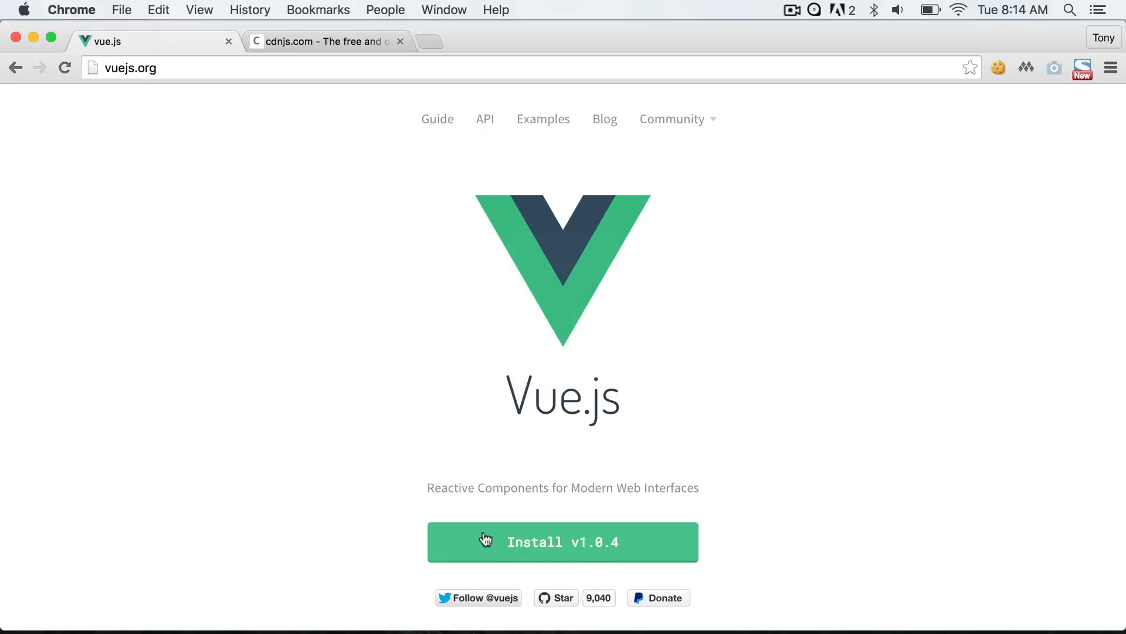
mouse_move(378, 424)
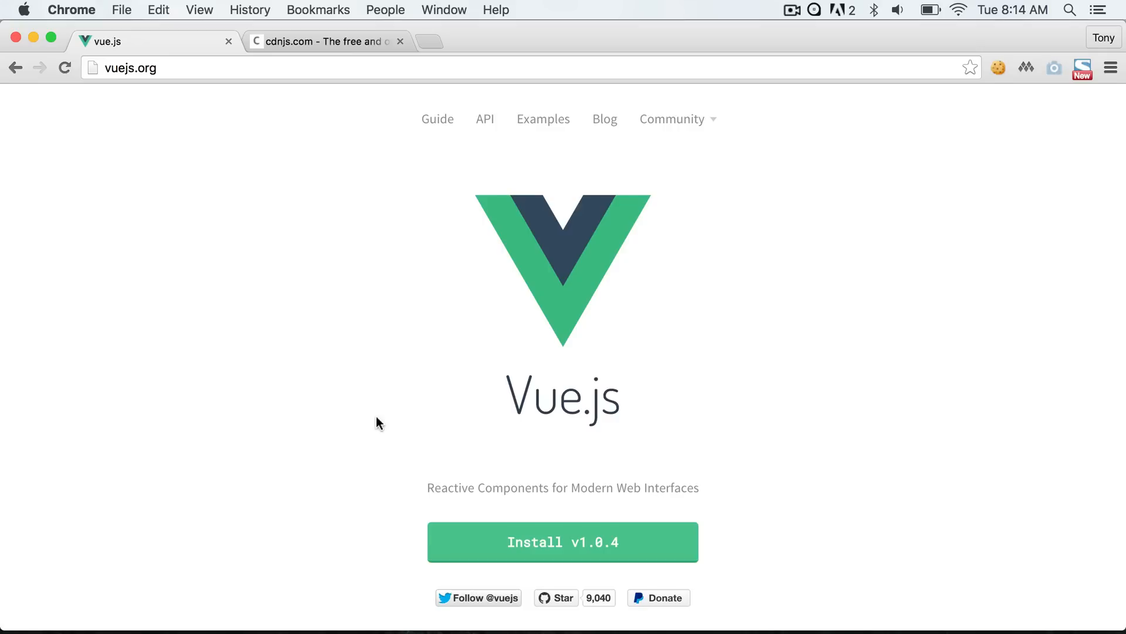
mouse_move(359, 268)
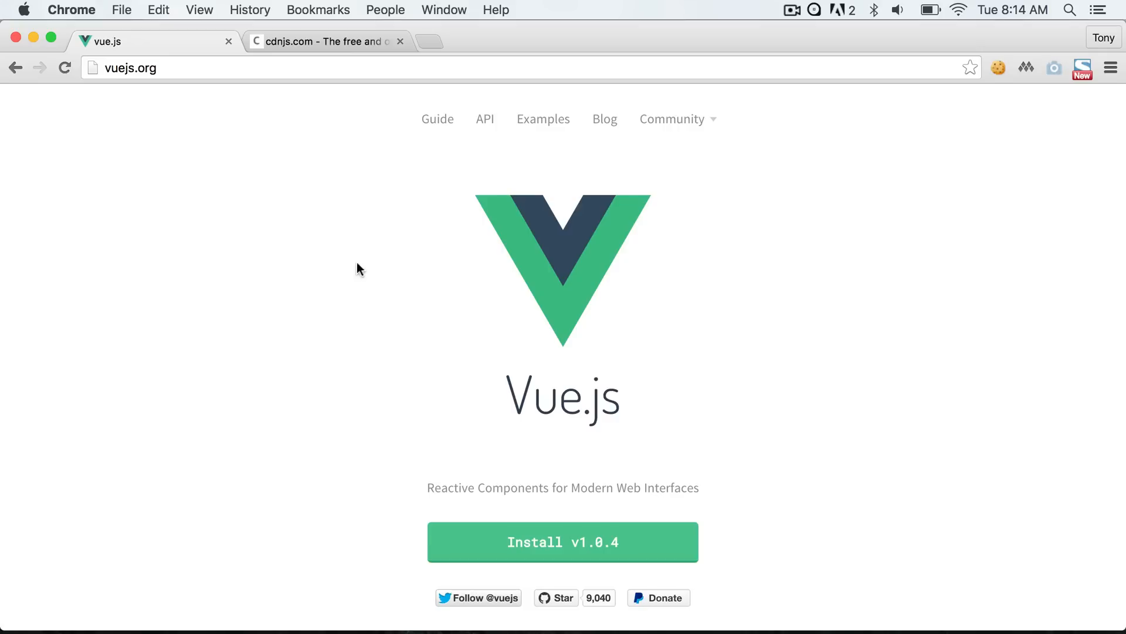
left_click(326, 41)
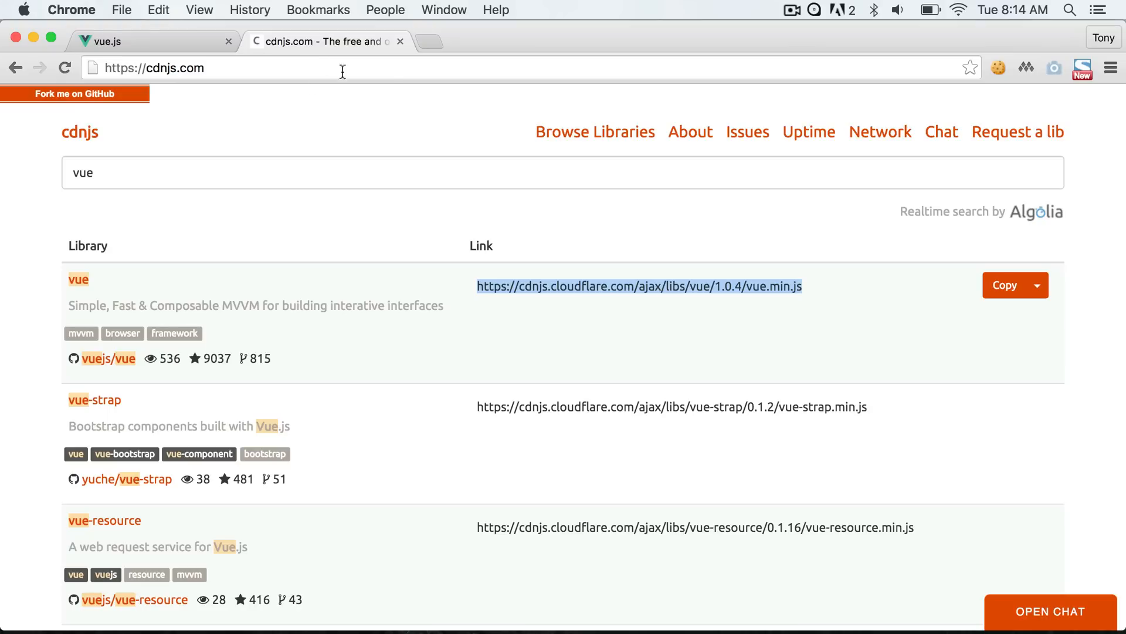
mouse_move(513, 257)
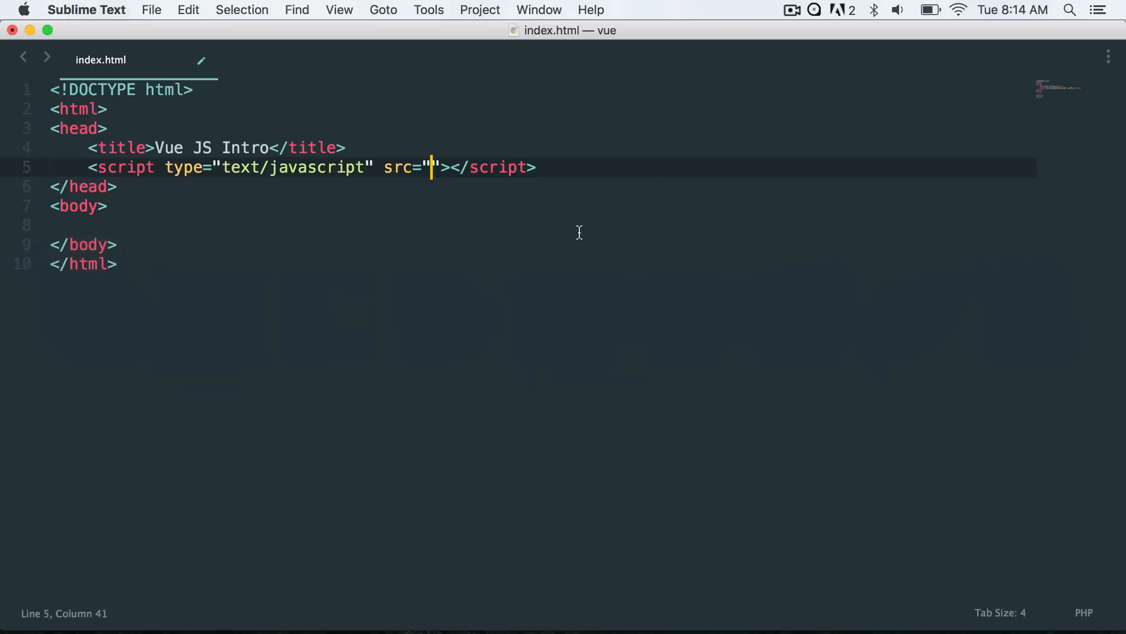
- Set the script src to the cdnjs Vue 1.0.4 vue.min.js URL and start a div in the body
type("https://cdnjs.cloudflare.com/ajax/libs/vue/1.0.4/vue.min.js")
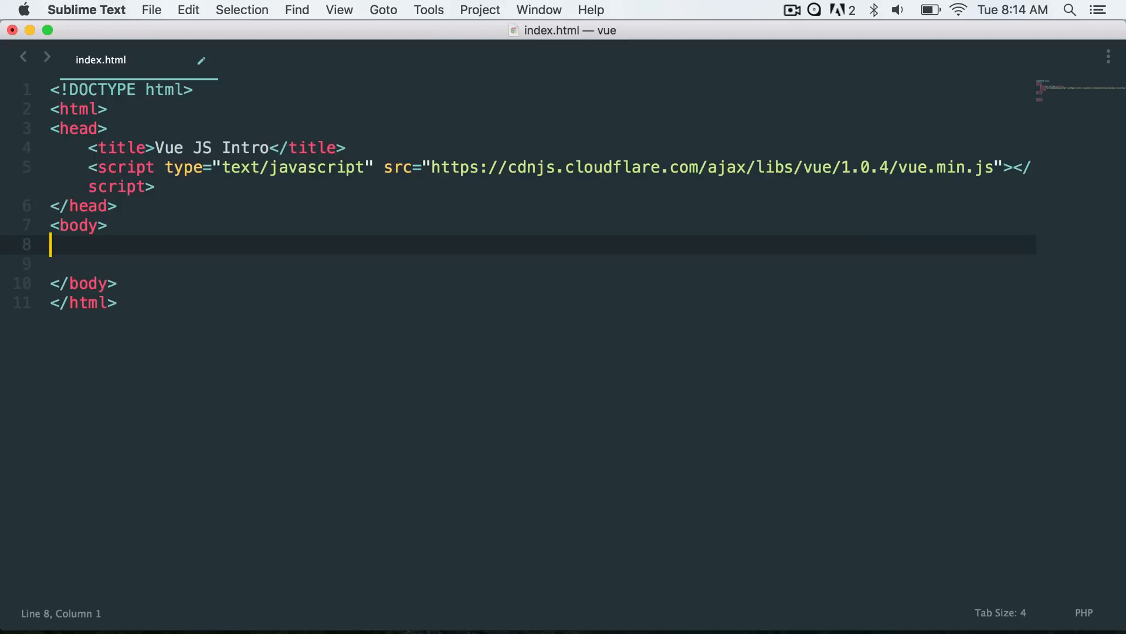
type("<d")
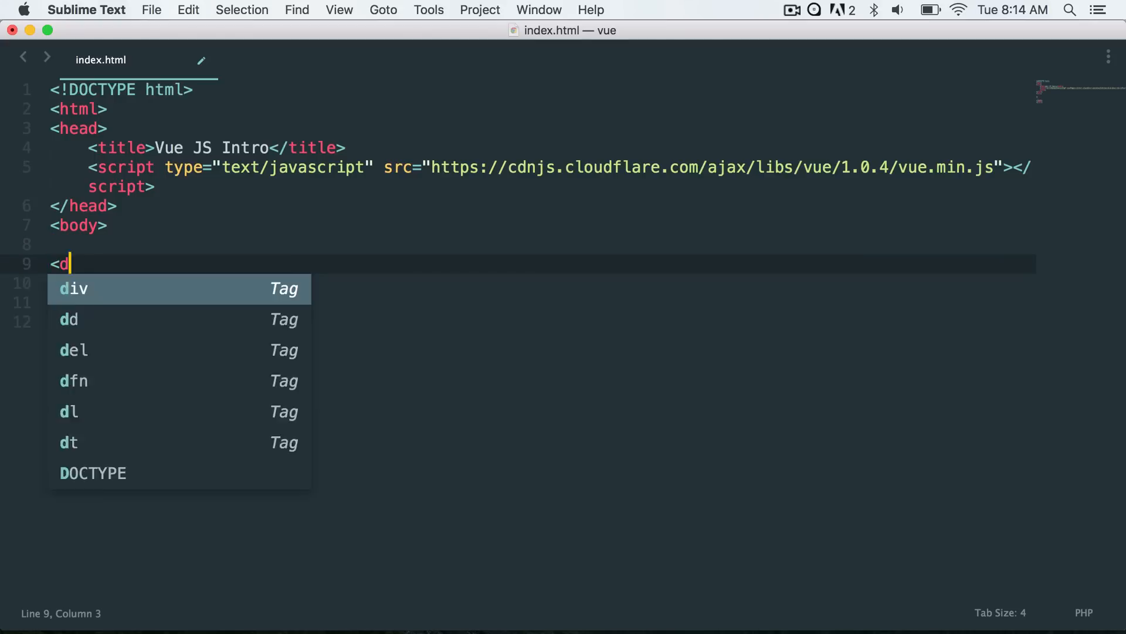
key("Tab")
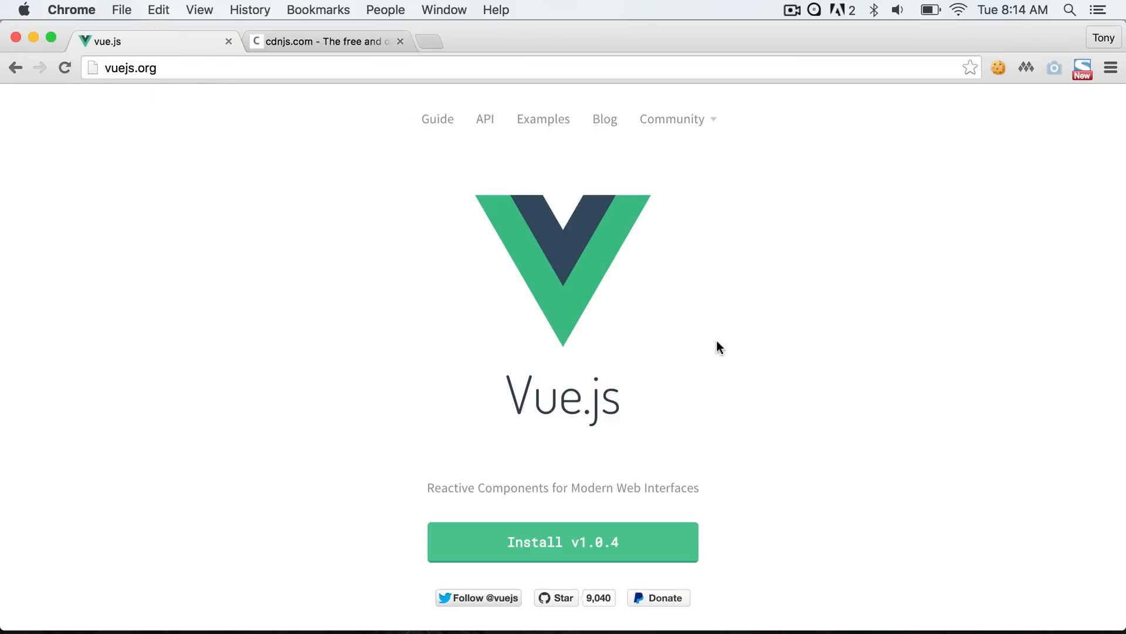
- Open the Vue.js Guide and scroll to the Hello World example
scroll("down", 3)
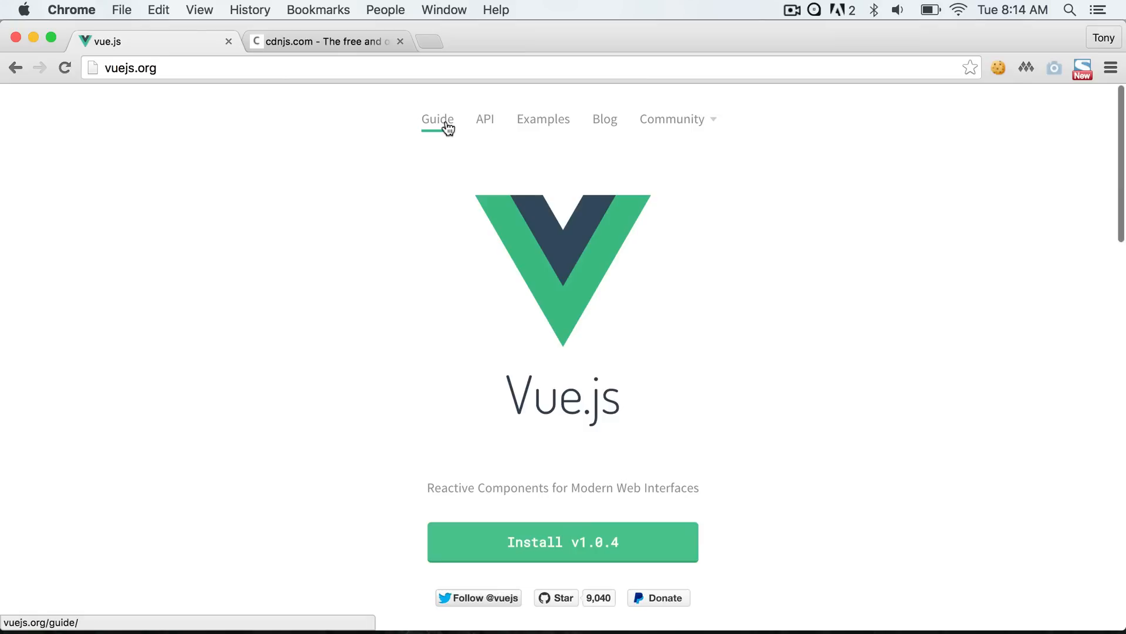
left_click(438, 120)
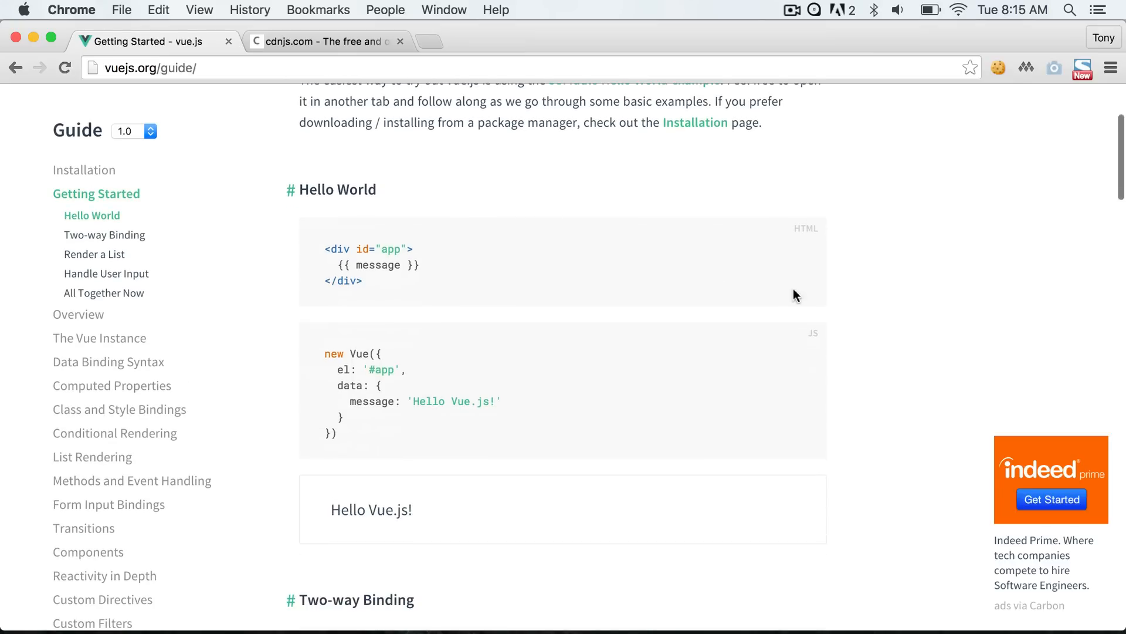
scroll("down", 3)
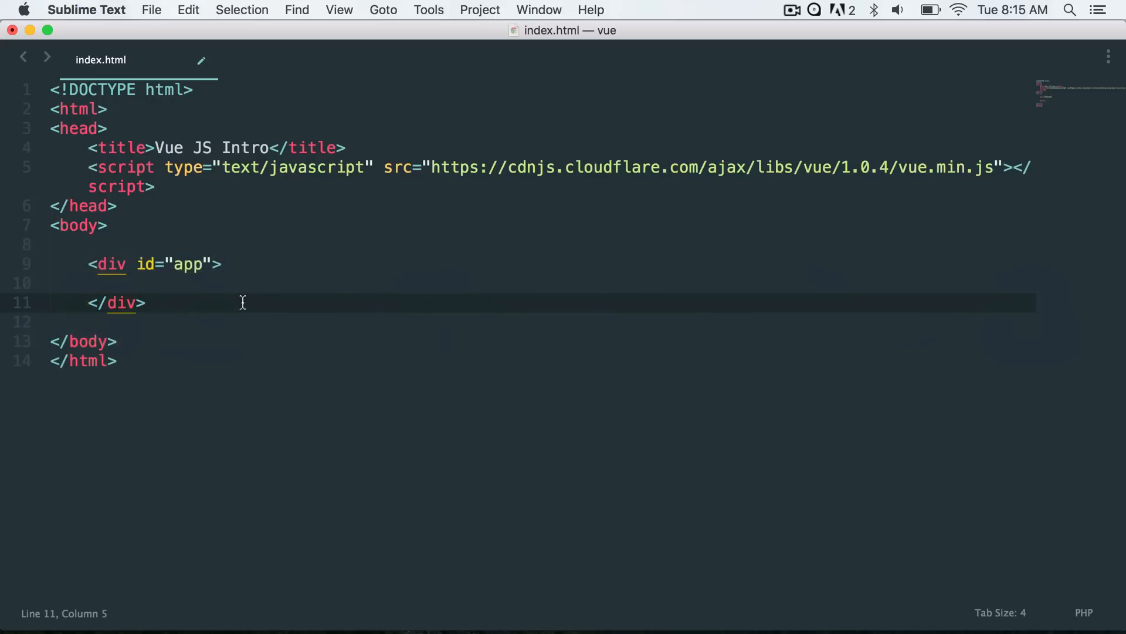
- Add a script after the div creating new Vue({ el: '#app' })
left_click(139, 303)
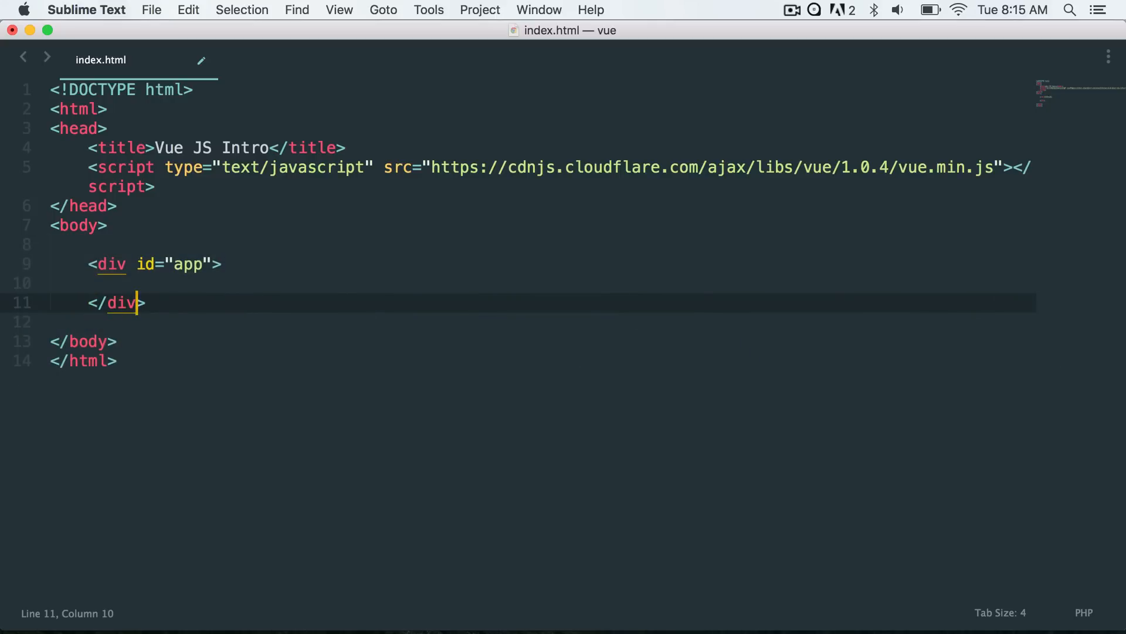
type("<script>")
type("new")
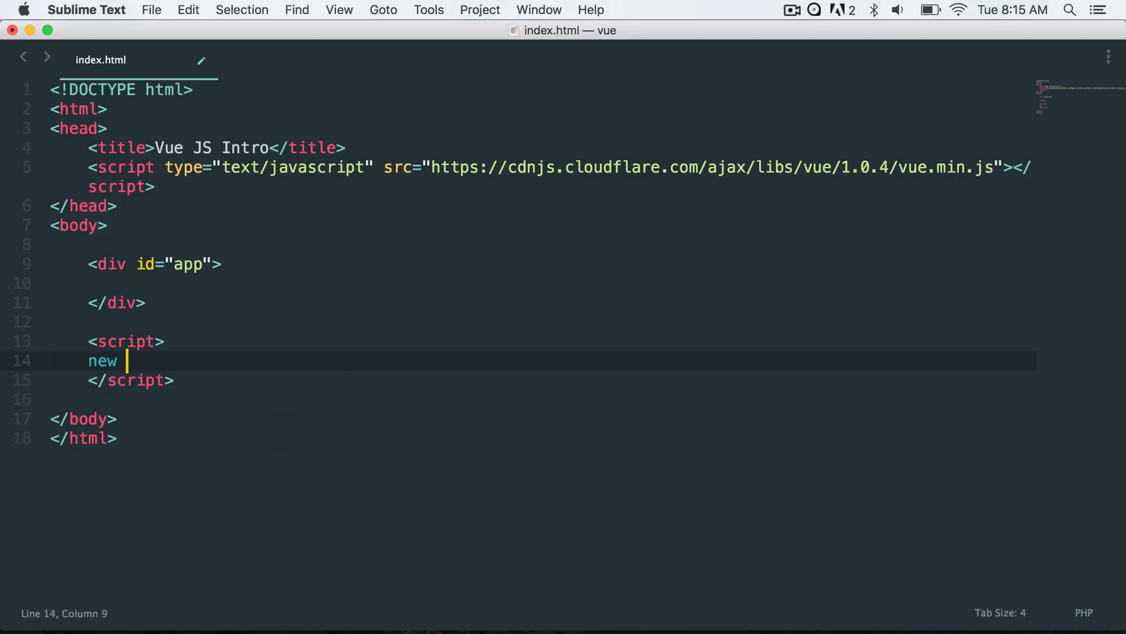
type("Vue({")
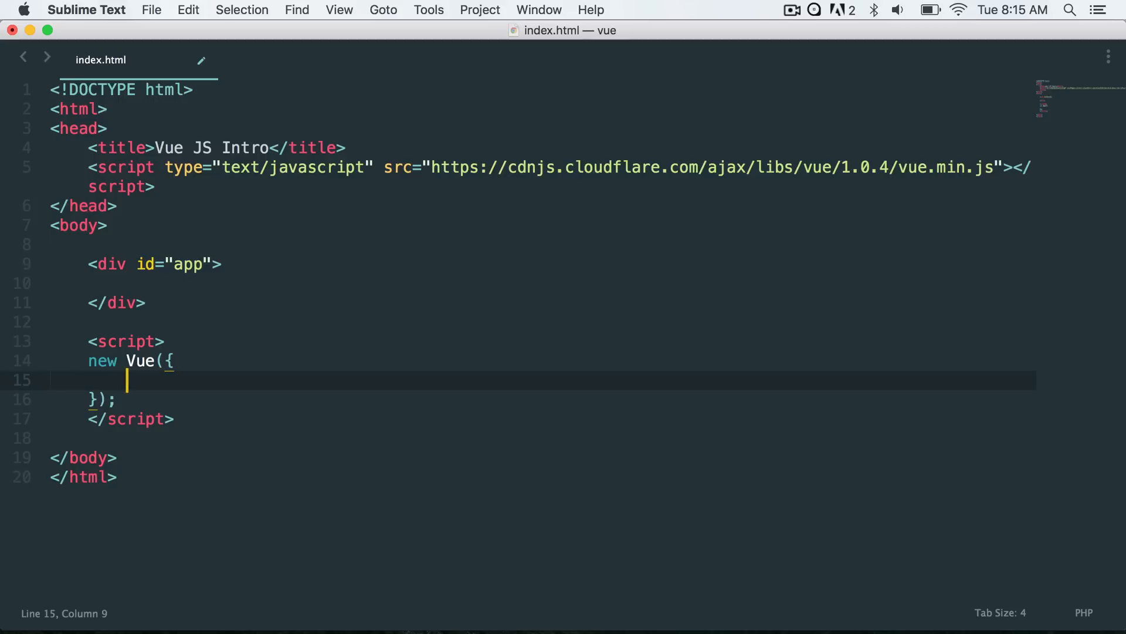
type("el")
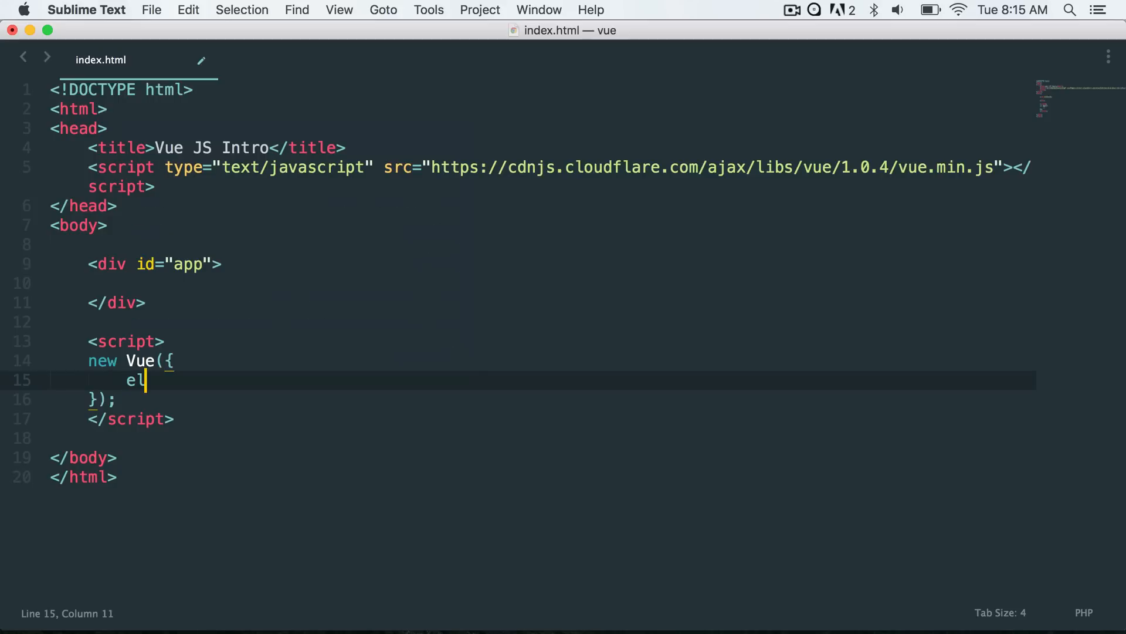
type(": '#'")
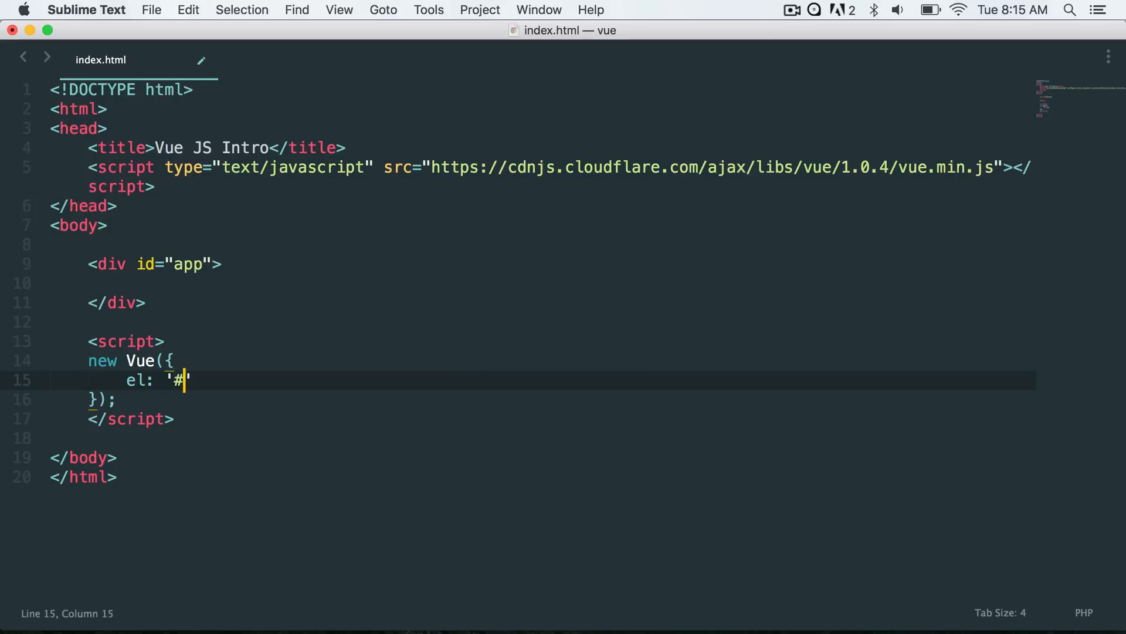
type("app',")
type("data:")
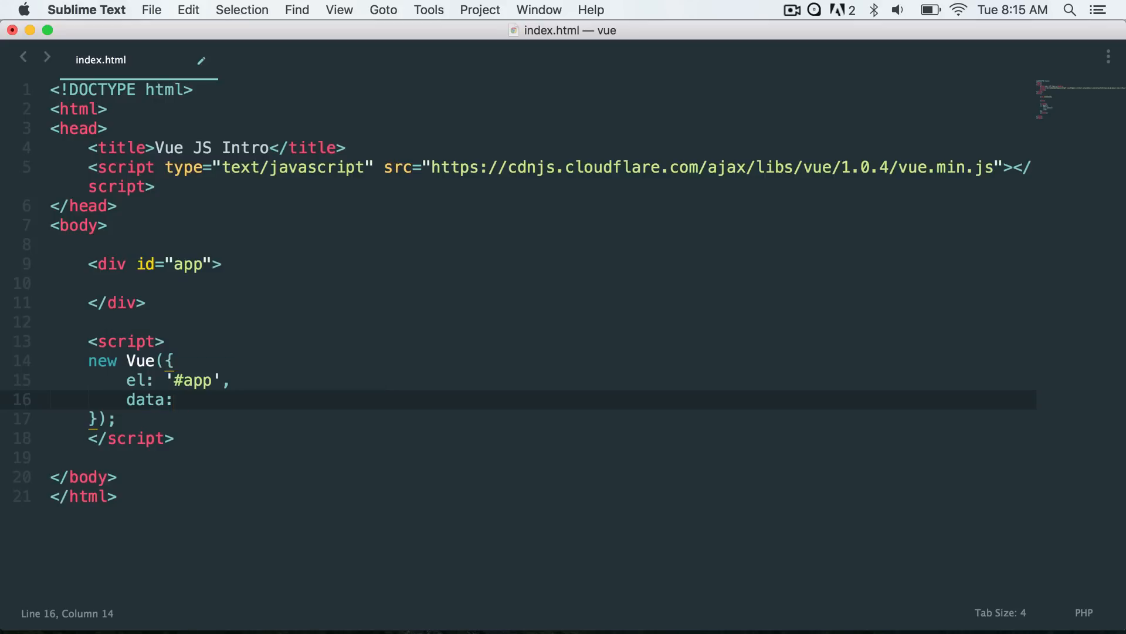
- Give the Vue instance a data object with 'message': 'Hello World'
type("{")
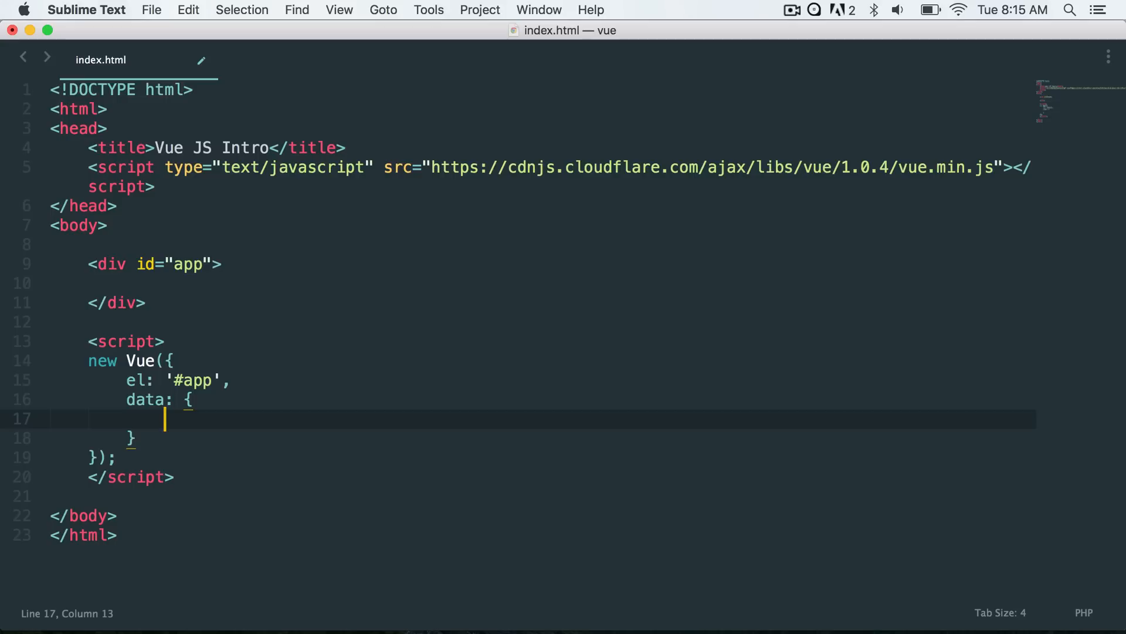
type("'mess'")
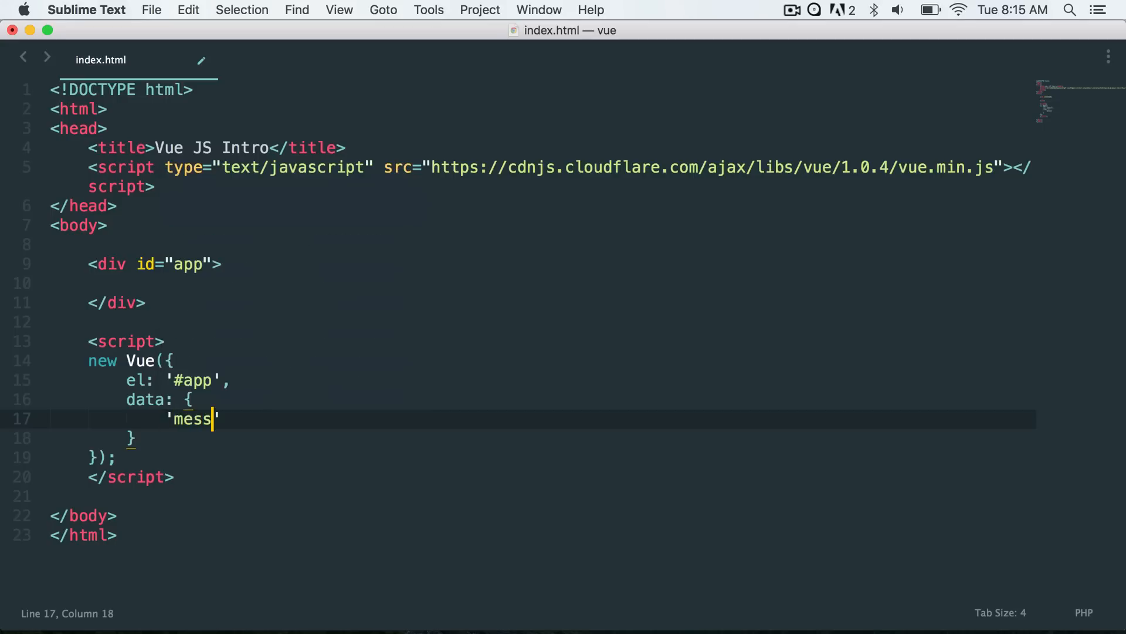
type("age': 'H")
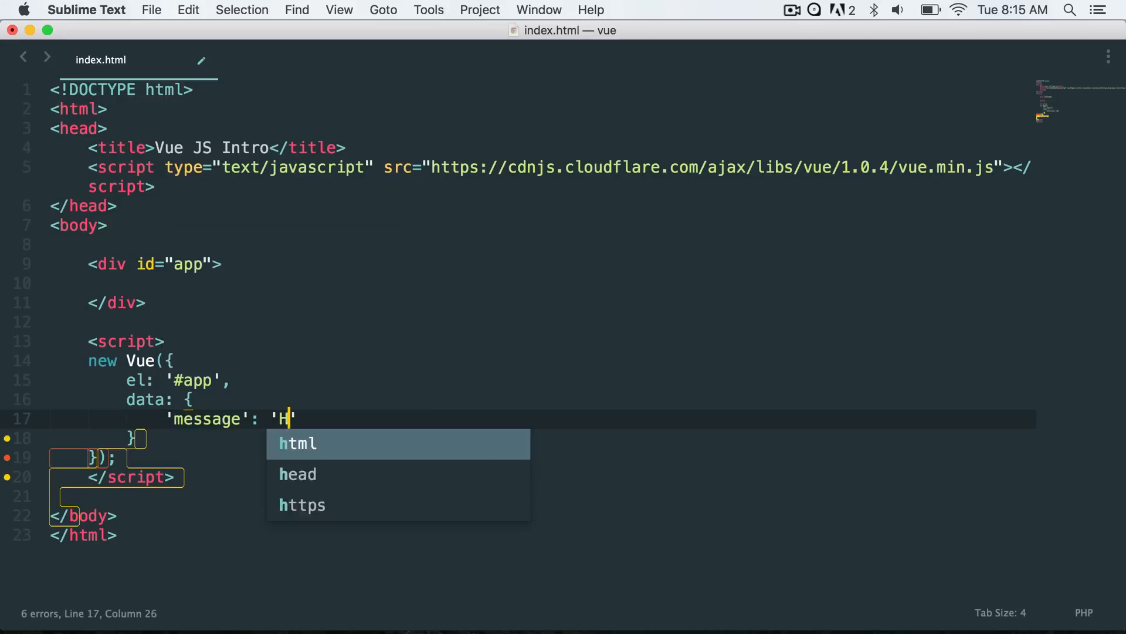
type("ello World")
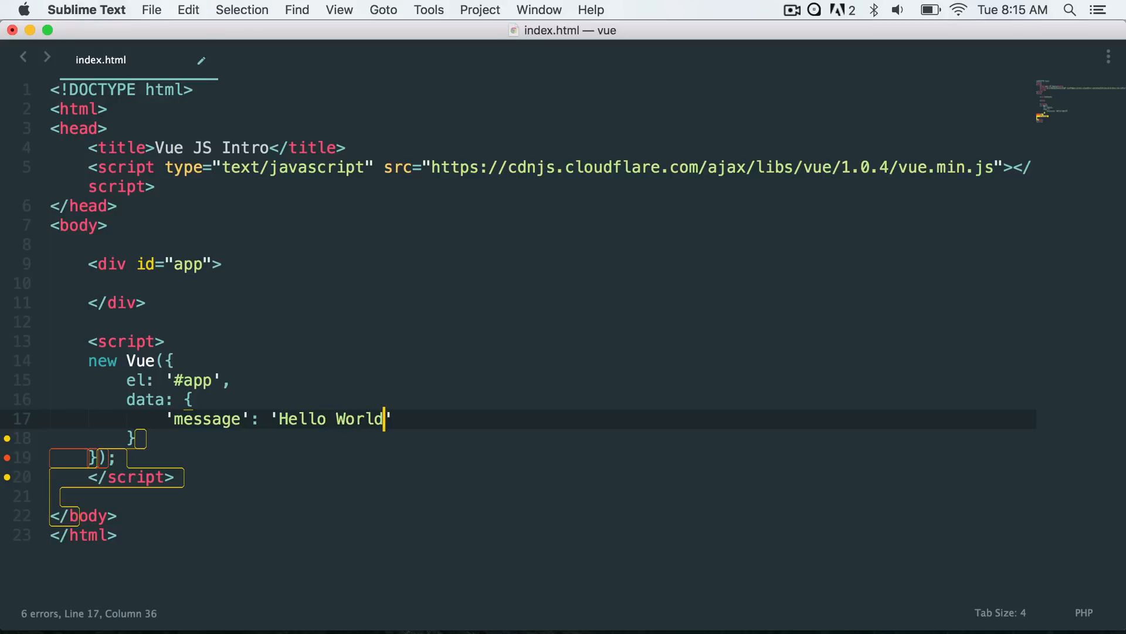
type("'")
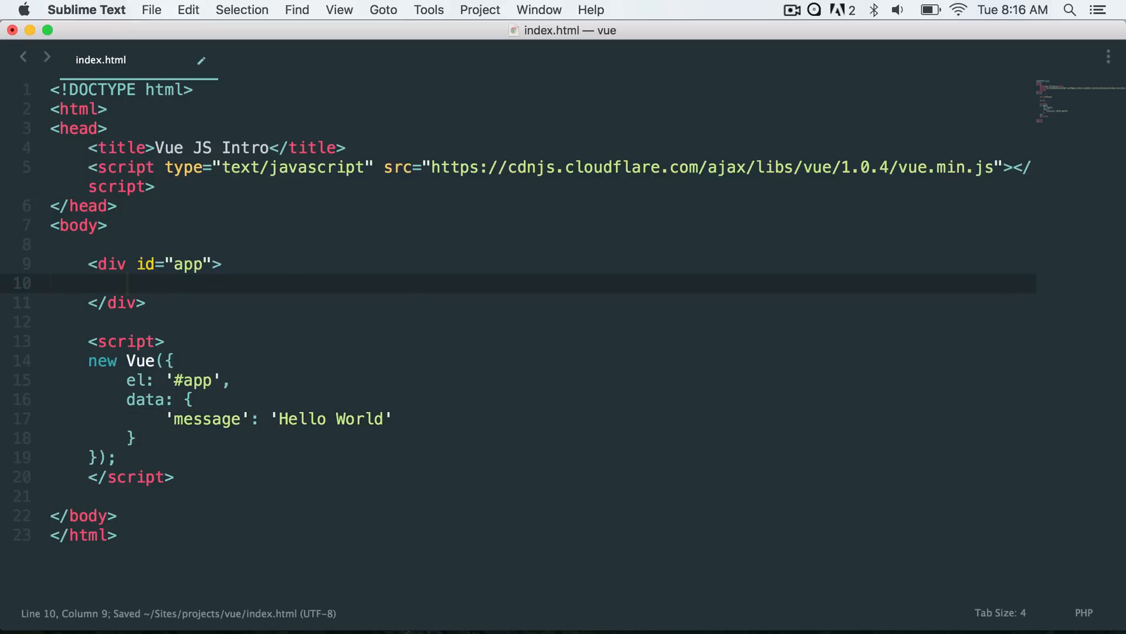
- Render {{ message }} inside div#app and change the value to 'Hello Vue JS'
type("{{}}")
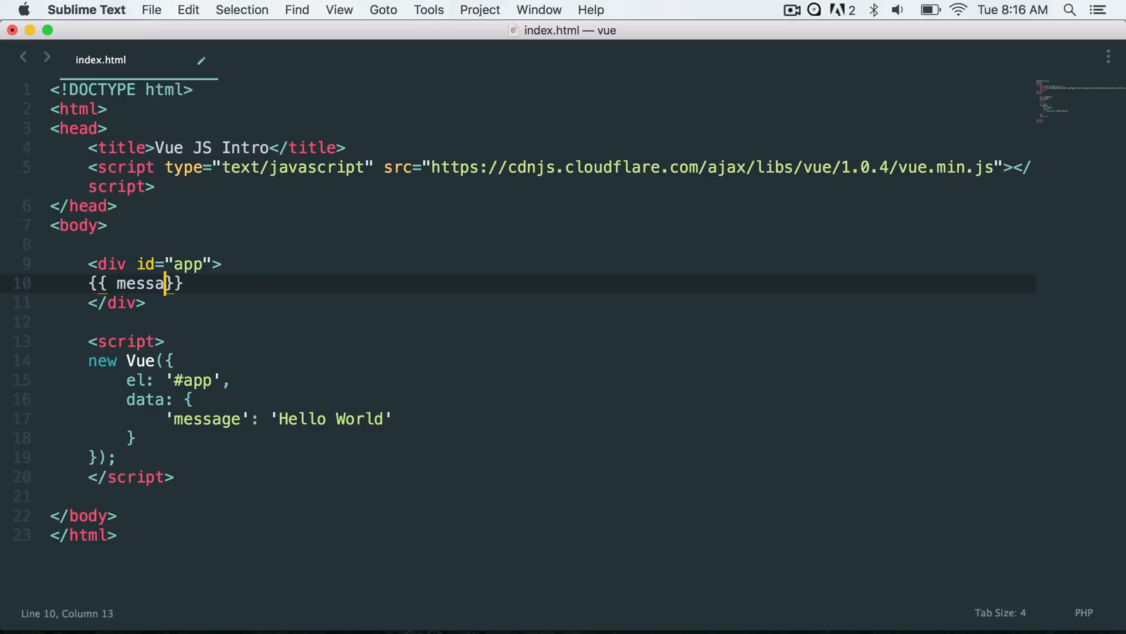
type("ge")
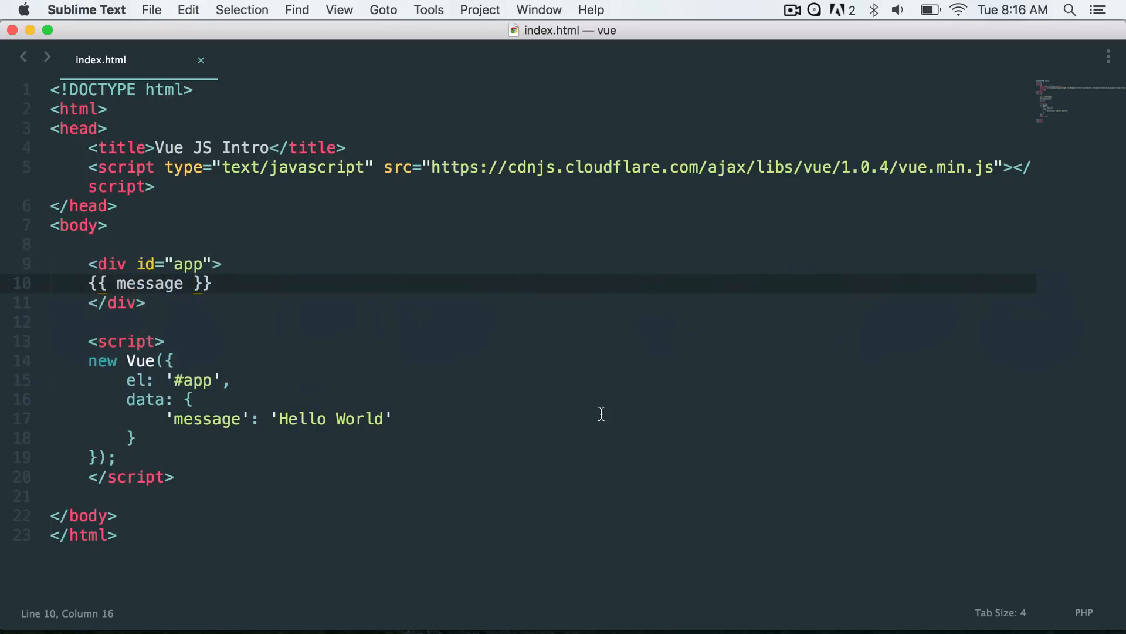
left_click(384, 419)
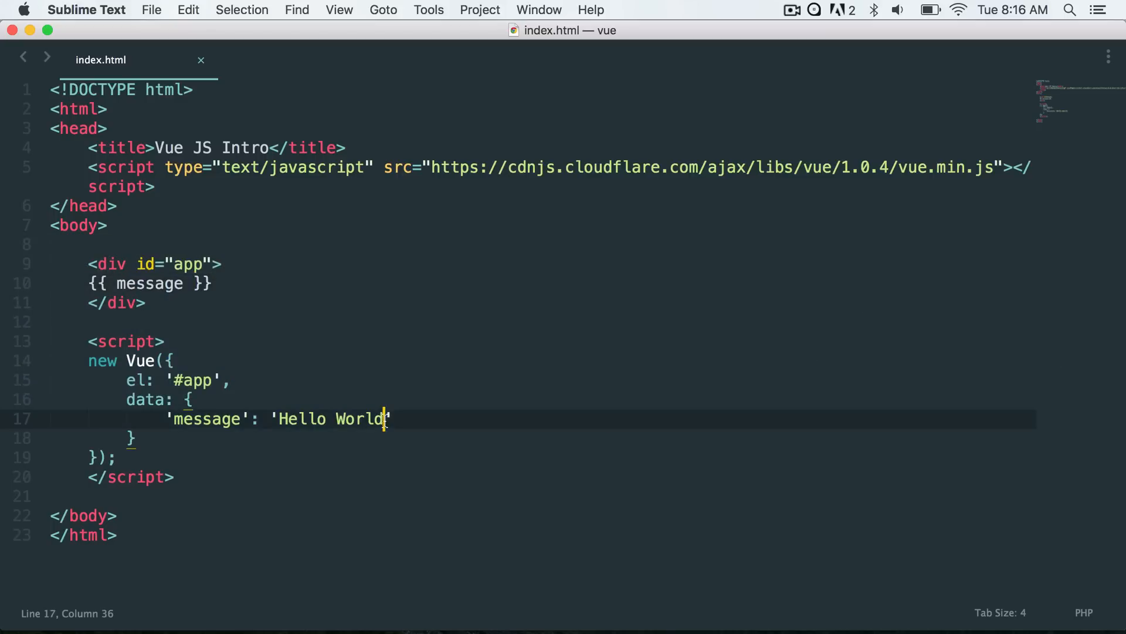
type("Vue JS")
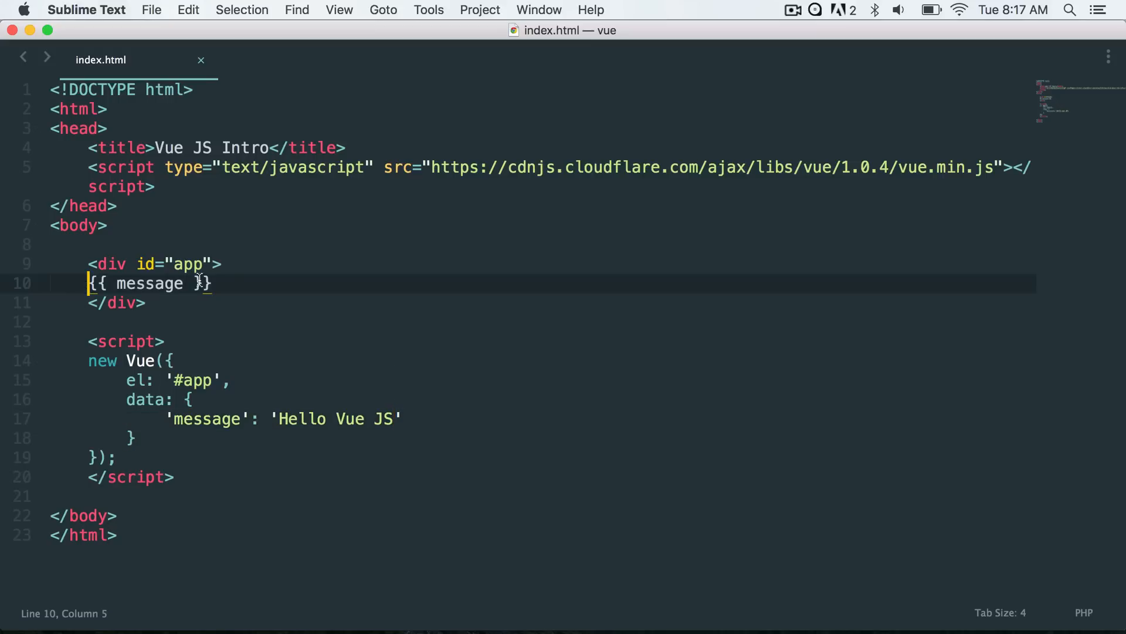
- Insert <input v-model="message"> followed by <br /> above the {{ message }} output
key("Enter")
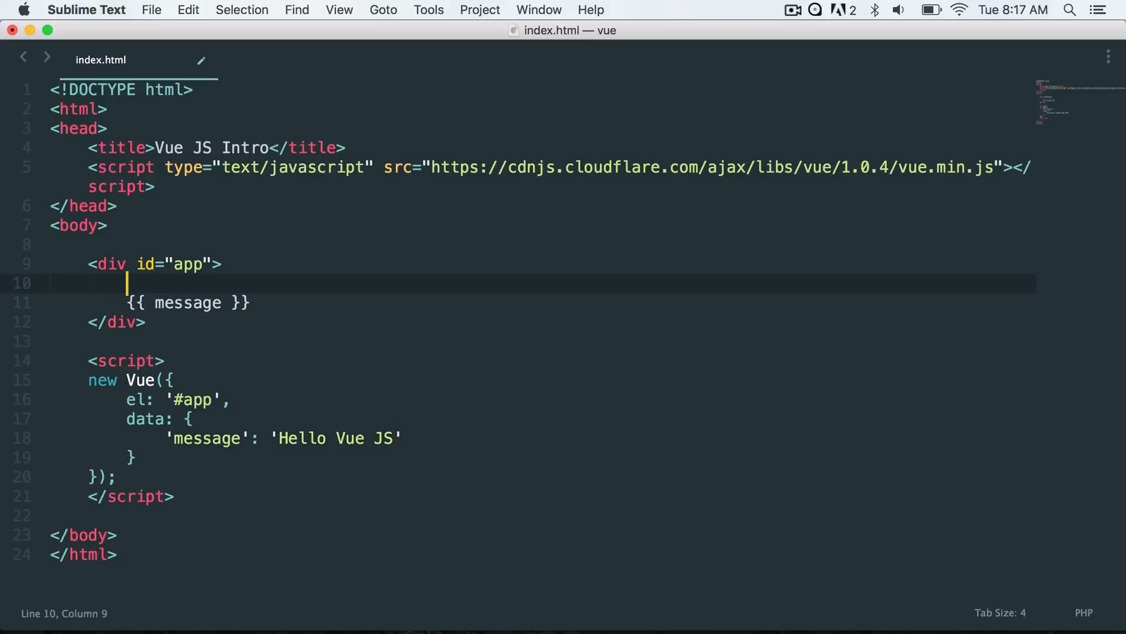
type("<input")
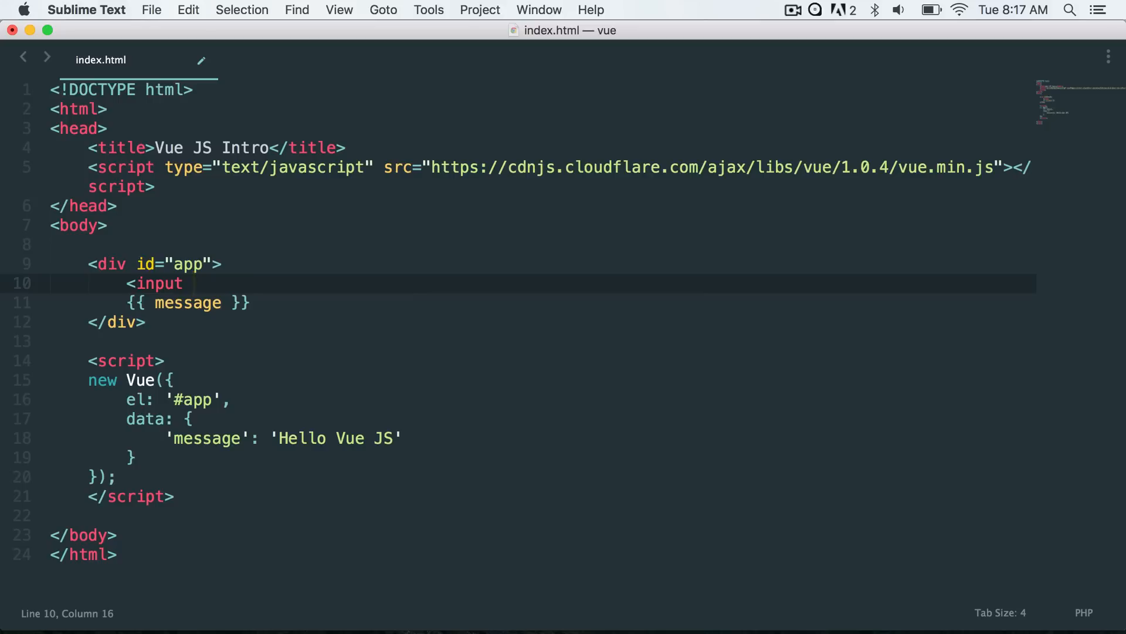
type("v-md")
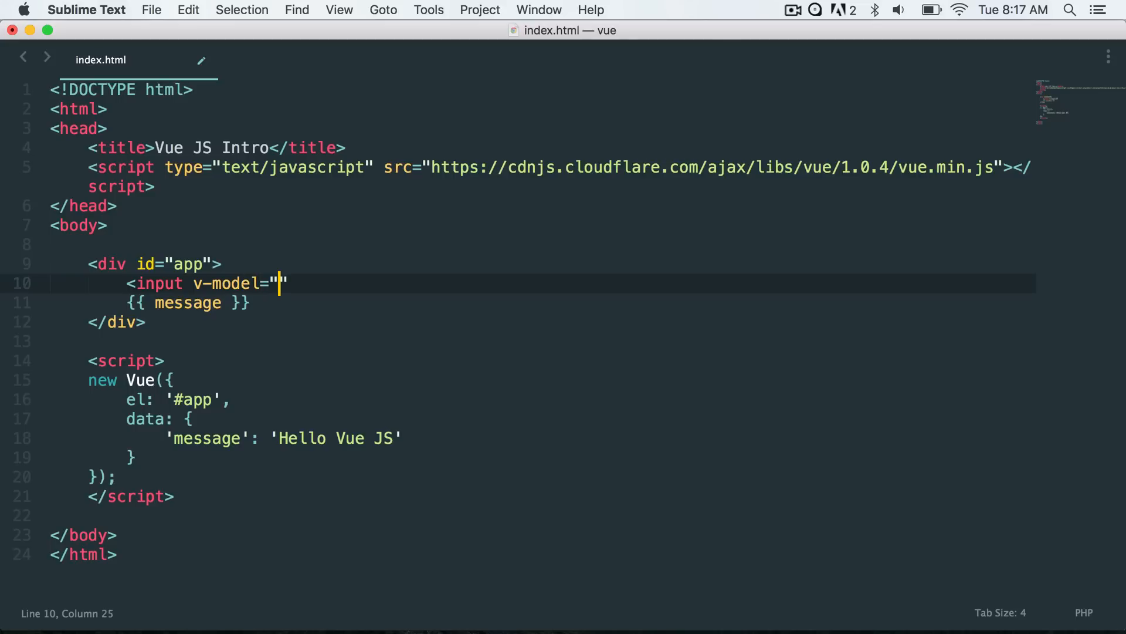
type("message")
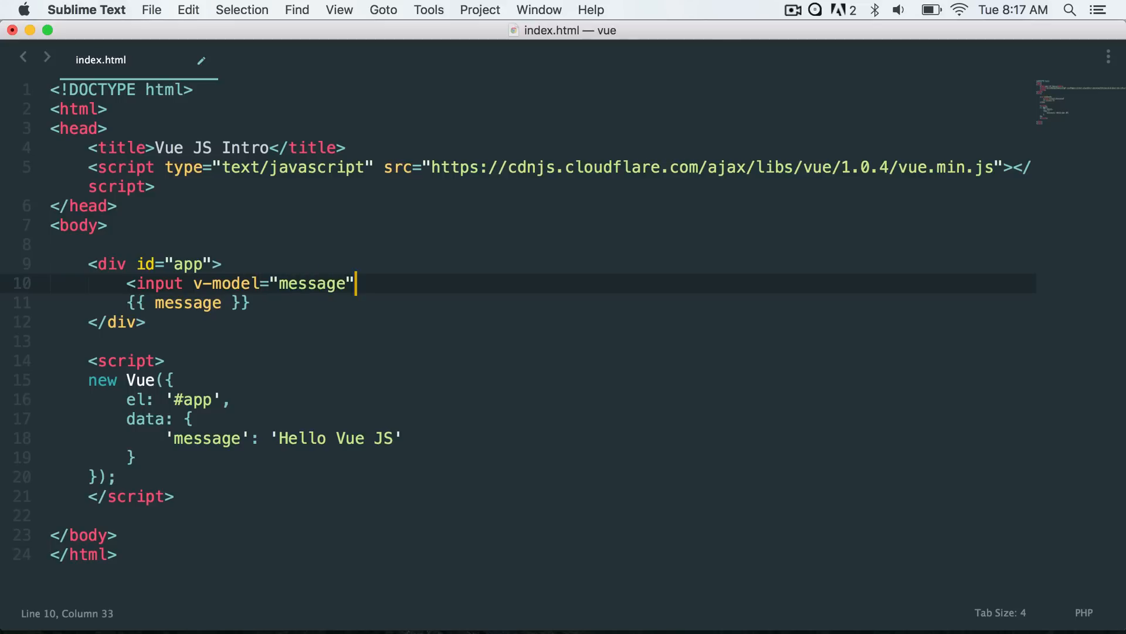
type(">")
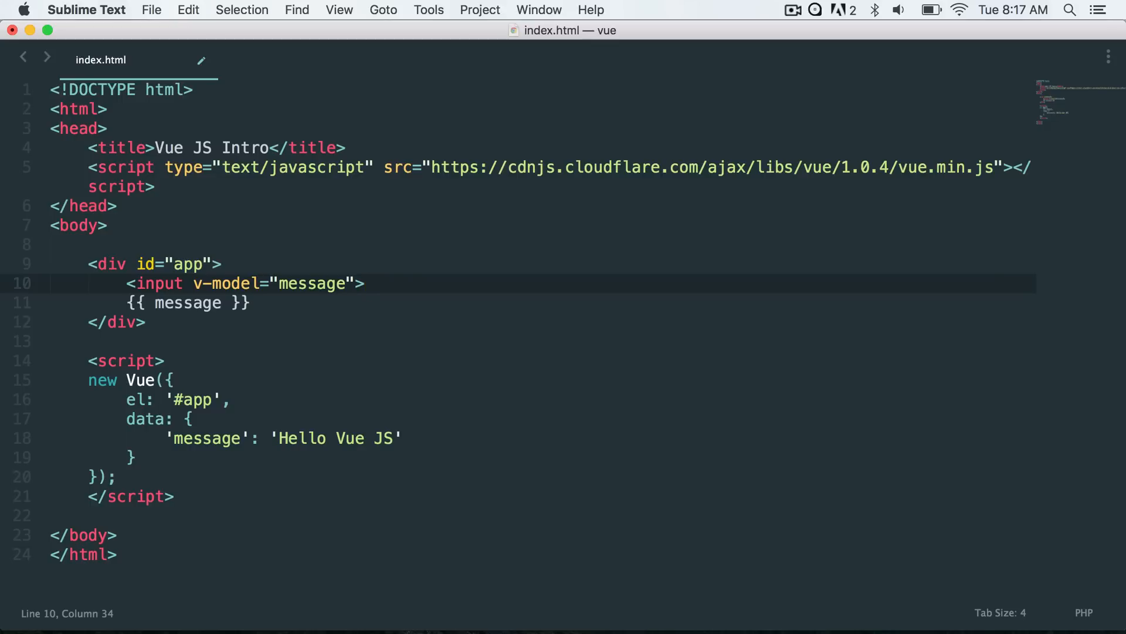
double_click(312, 283)
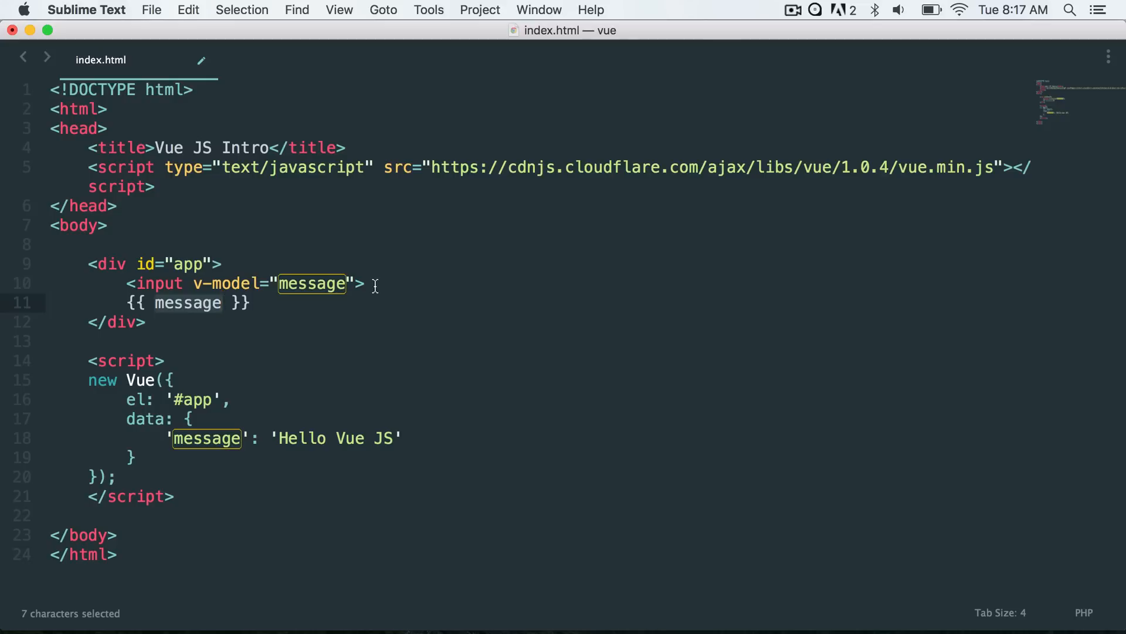
type("<br /")
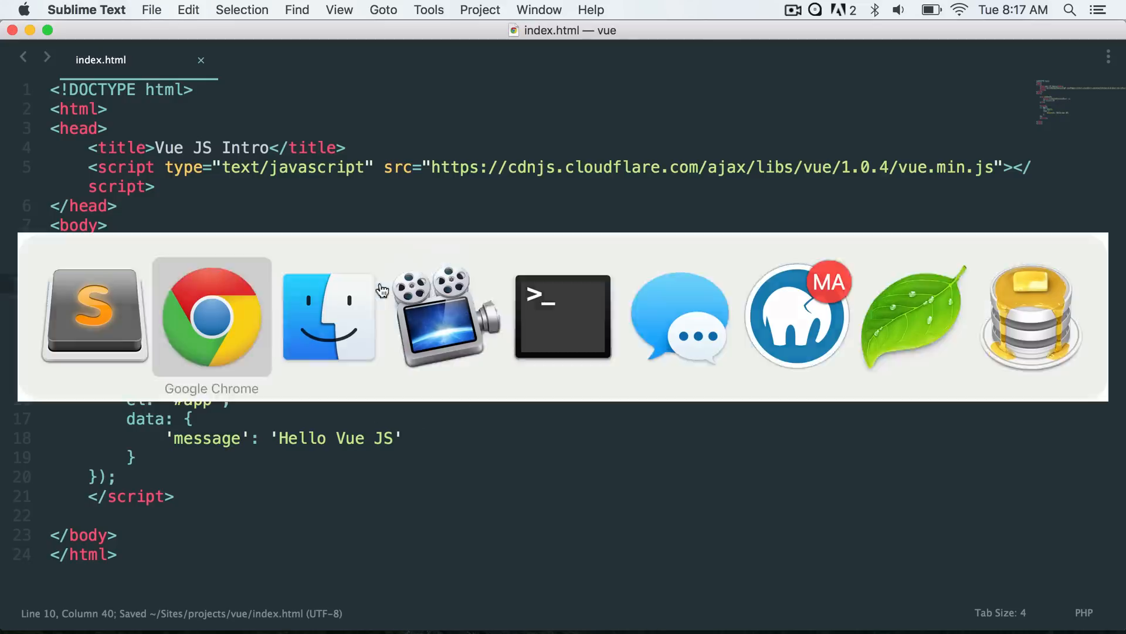
- In Chrome, edit the page input to Hello World and watch the text update live
left_click(212, 316)
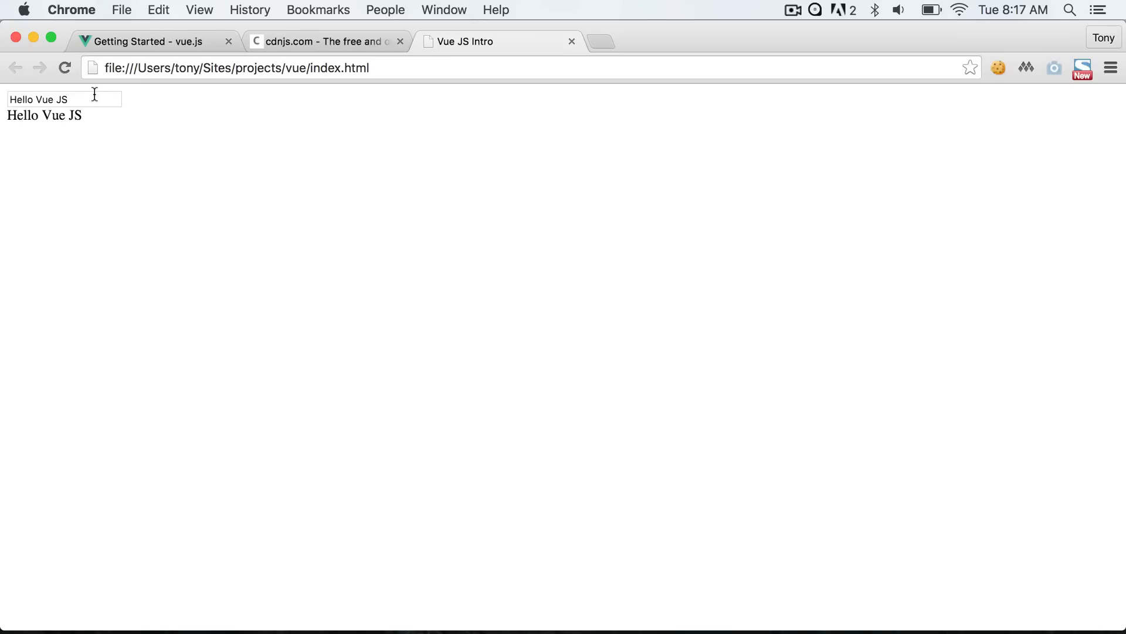
left_click(64, 98)
type("W")
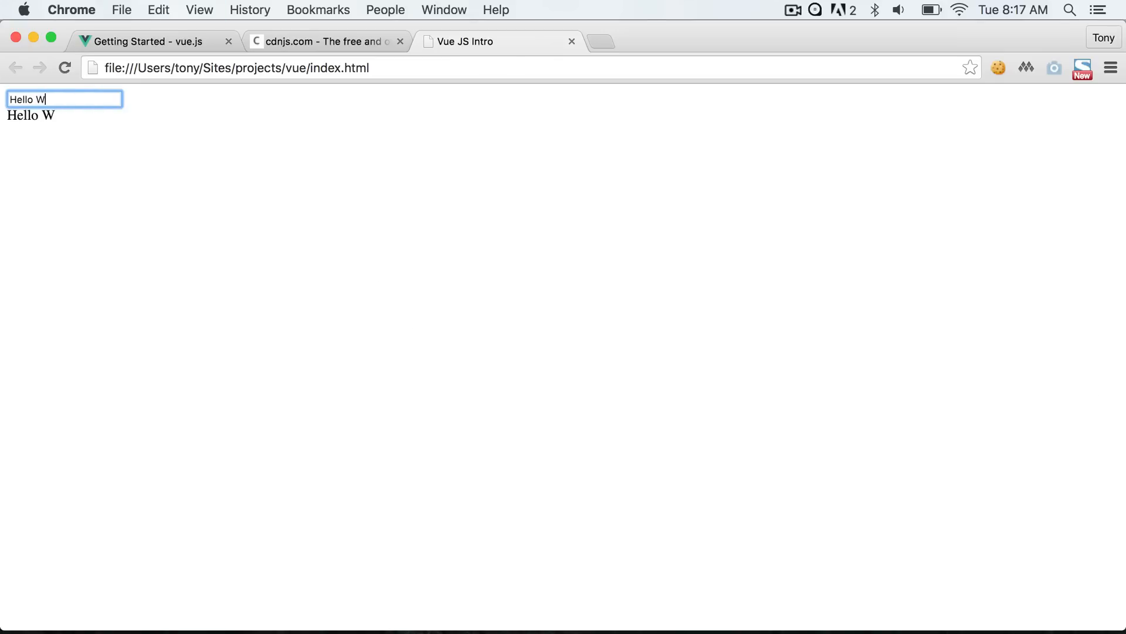
type("orld")
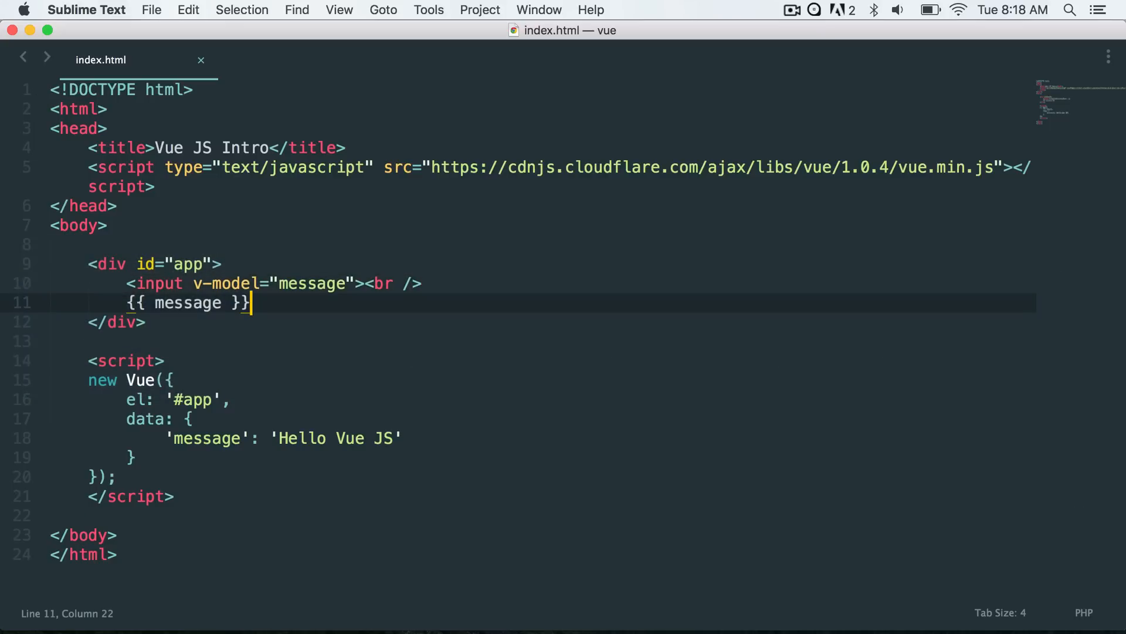
- Add an empty ul list in #app and an items array placeholder in data
type("<ul>")
type("<li></li>")
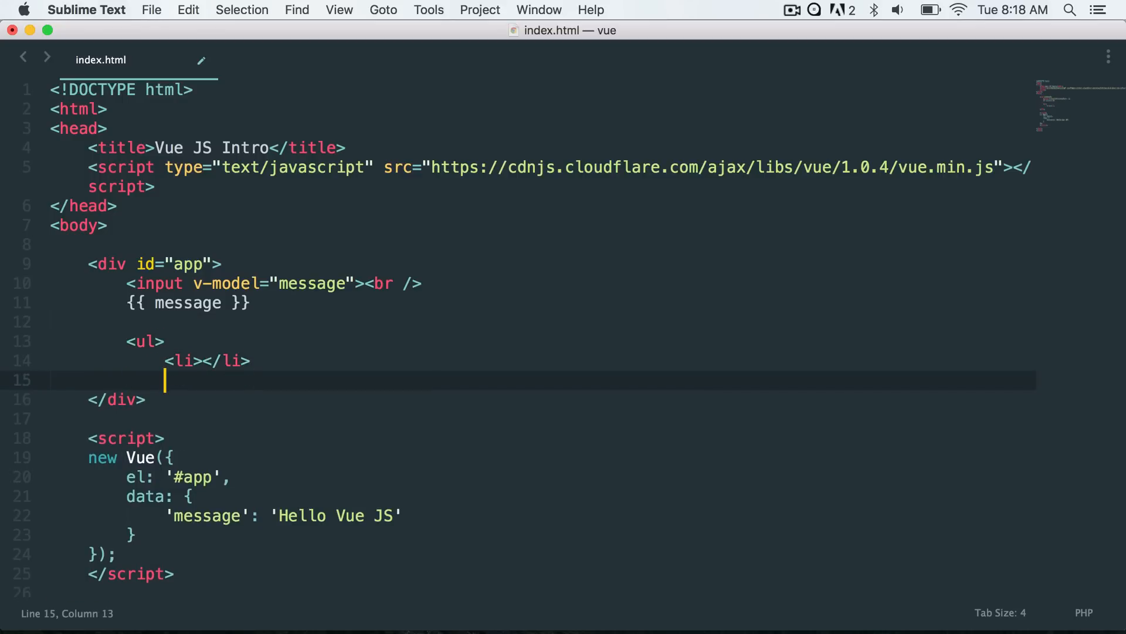
type("</ul>")
type("'item")
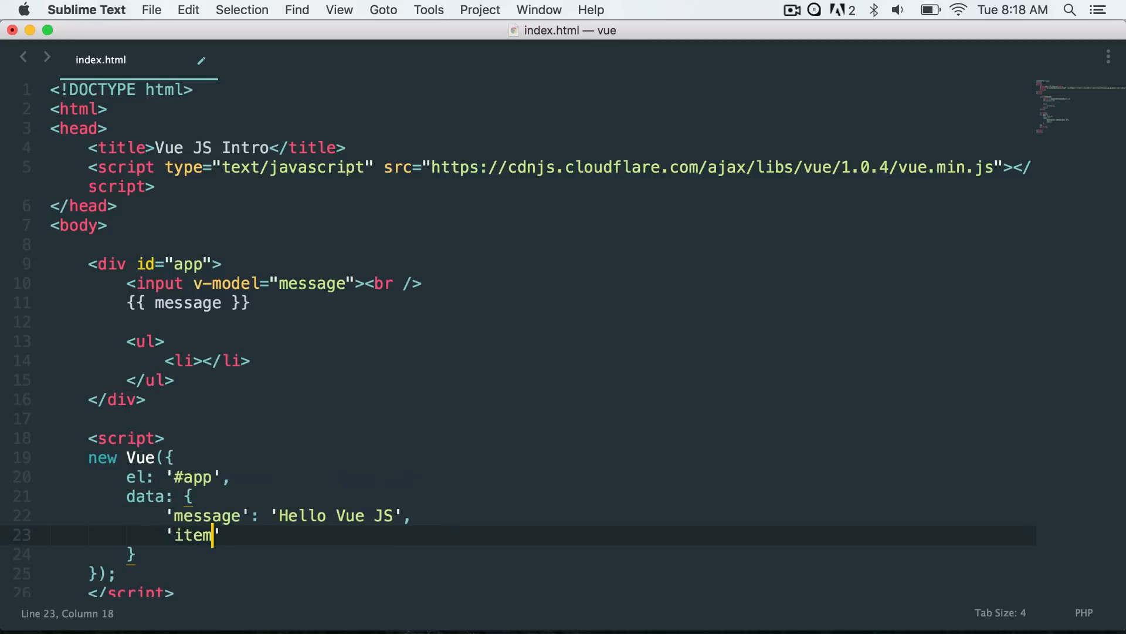
type("s' :")
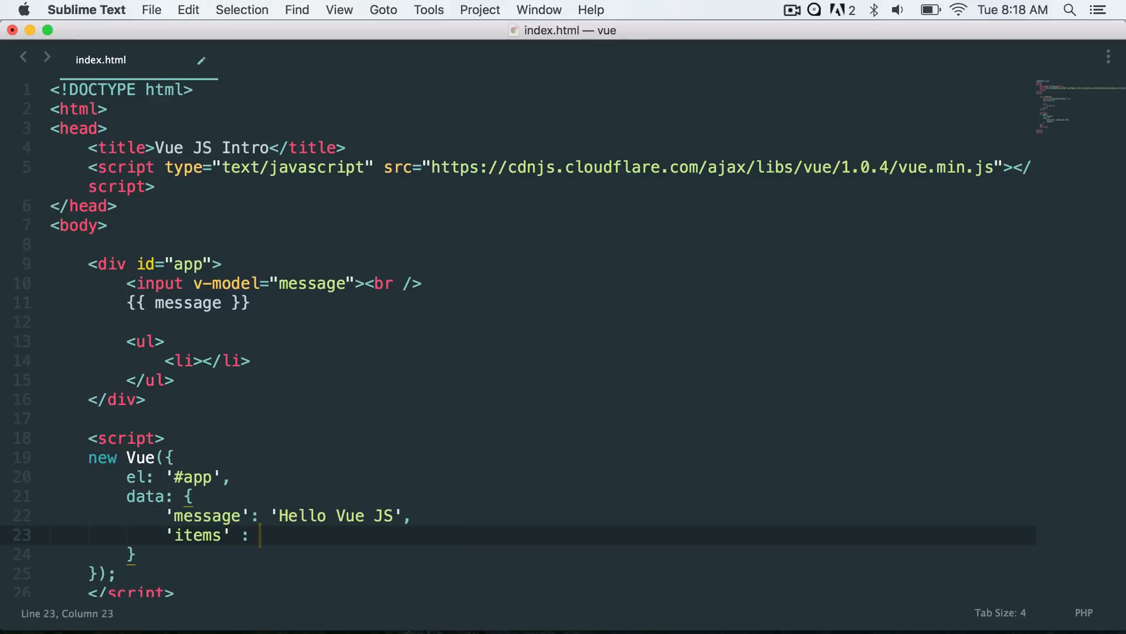
type("['item_']")
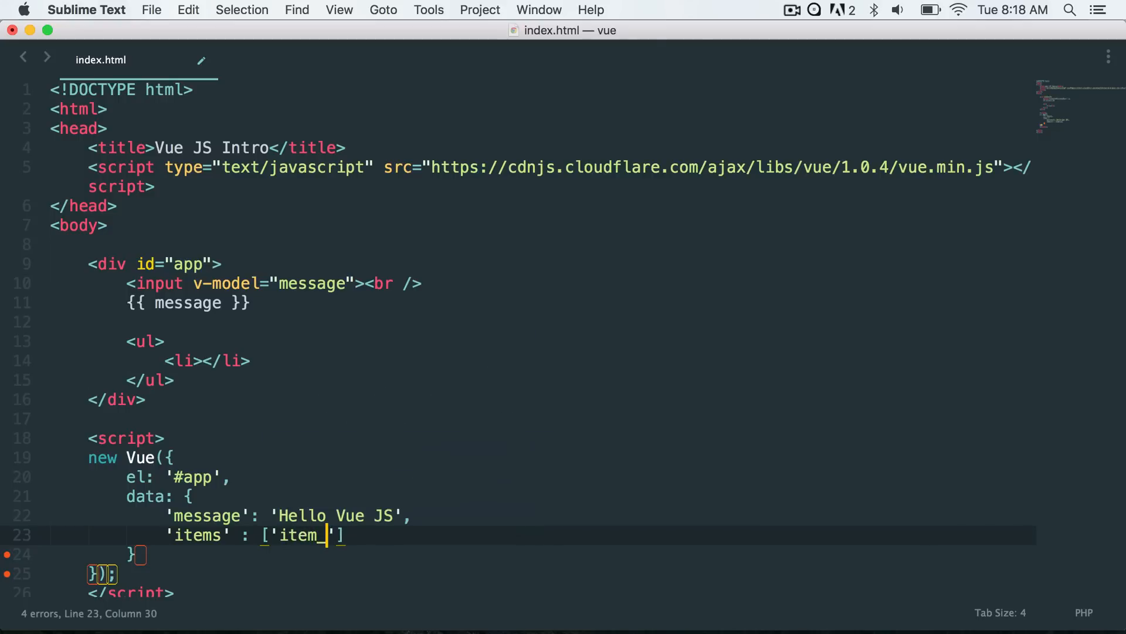
type("1', 'item_")
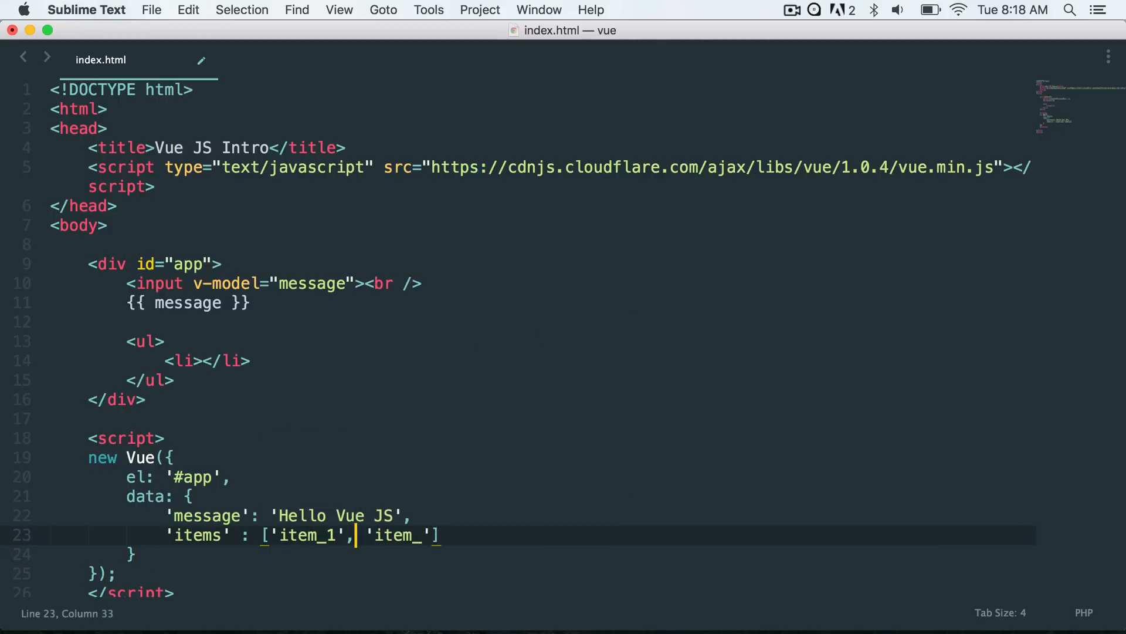
- Rename it to food_items holding 'hamburger', 'hotdog', 'fries' and save
double_click(305, 535)
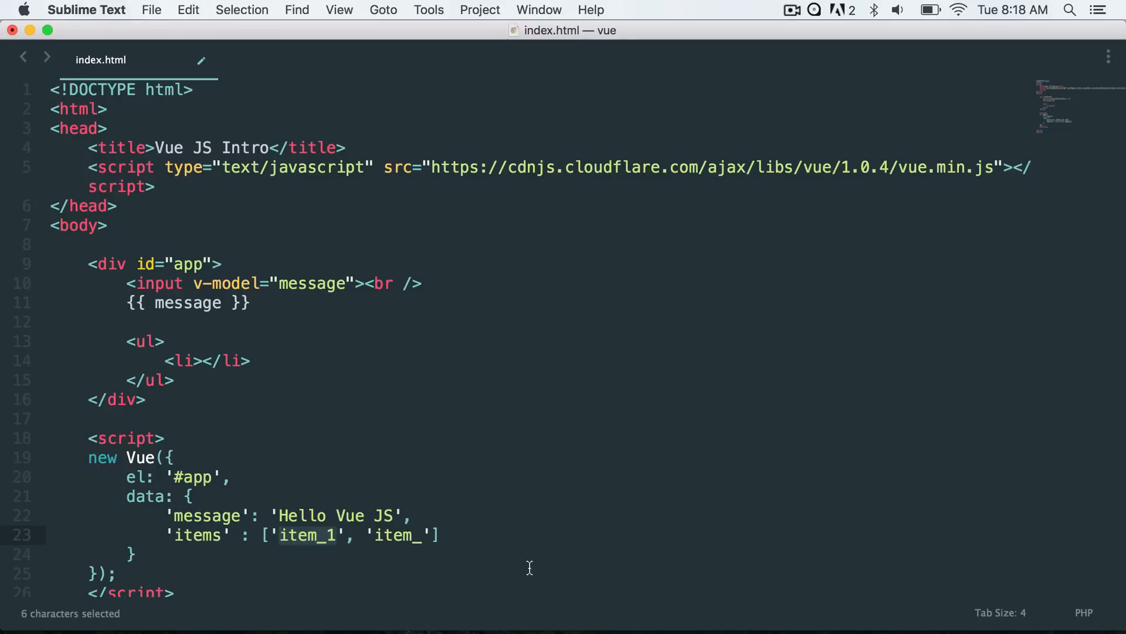
left_click(170, 535)
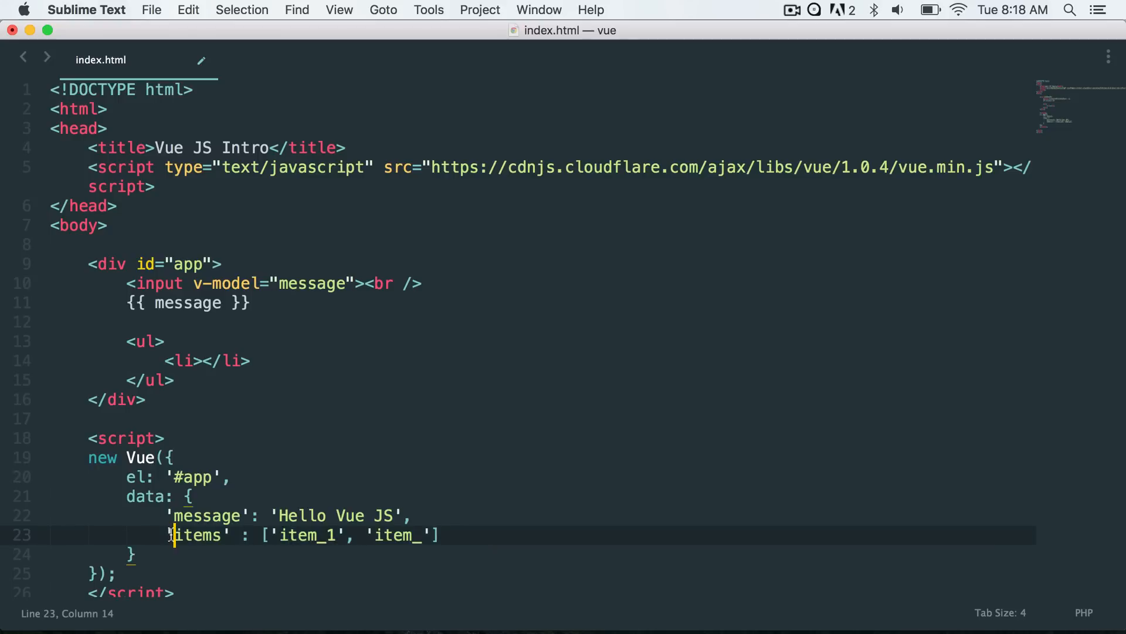
type("food_")
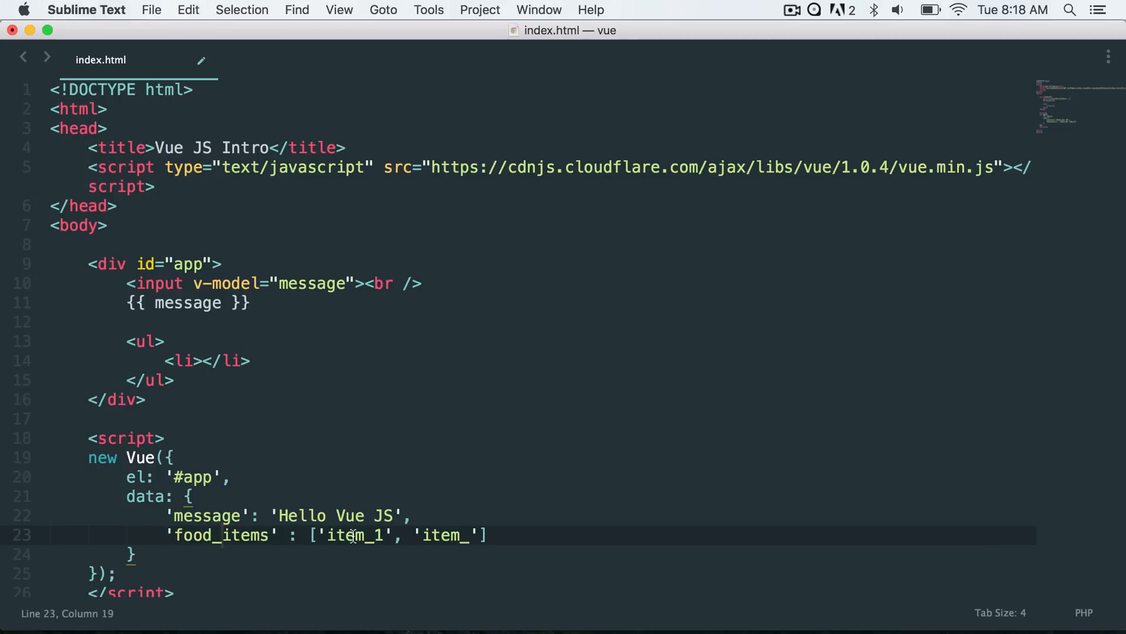
type("hamburger")
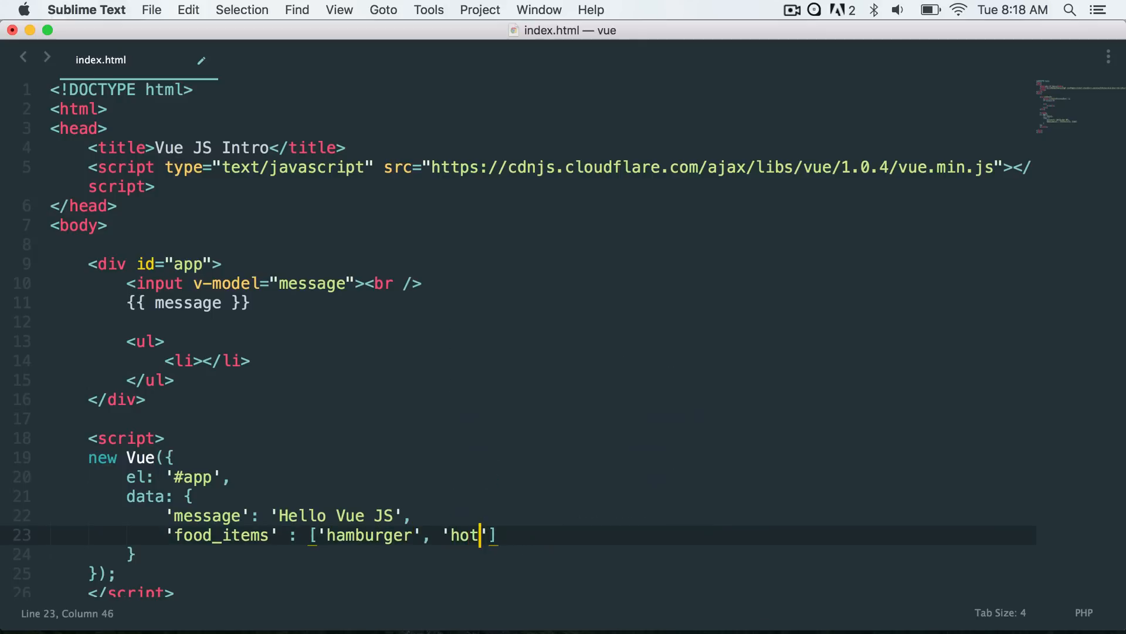
type("dog")
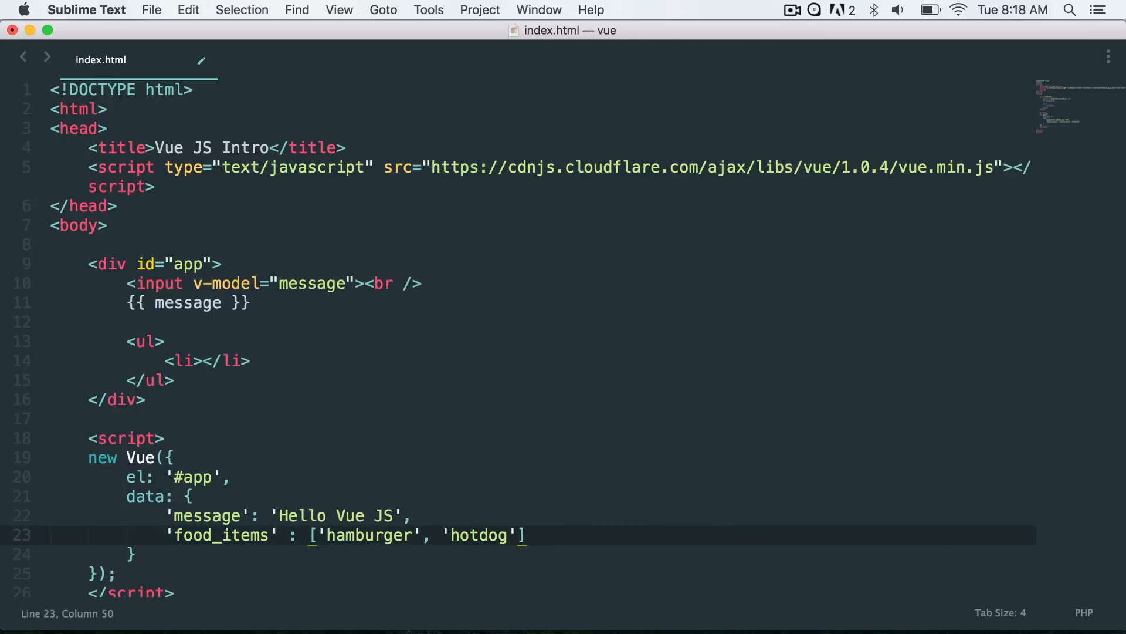
type(", 'fries'")
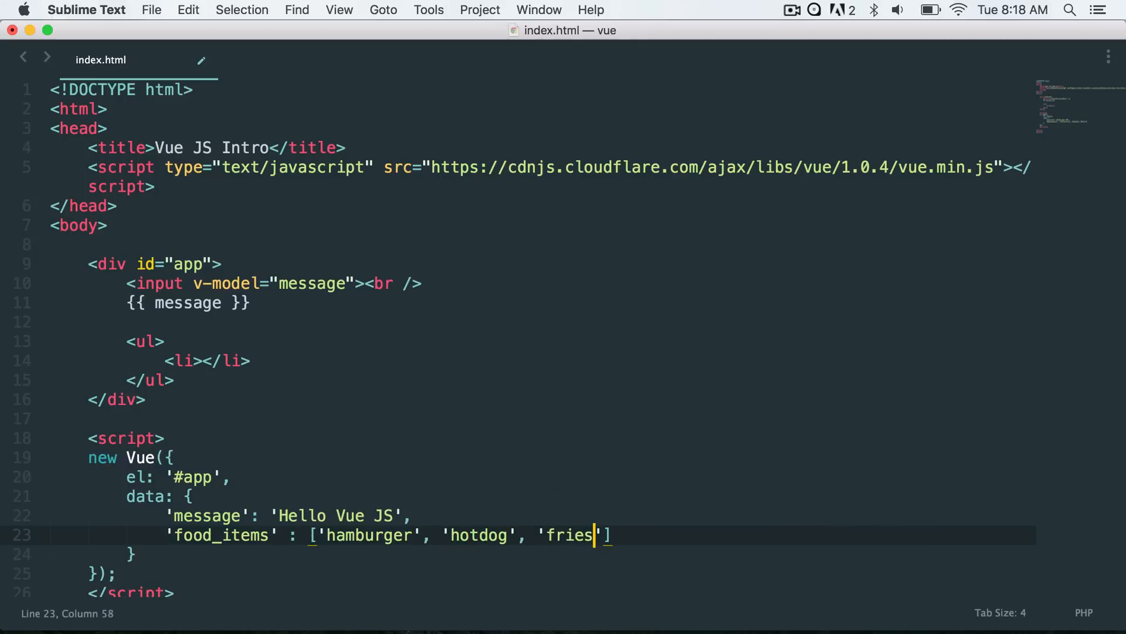
key("cmd+s")
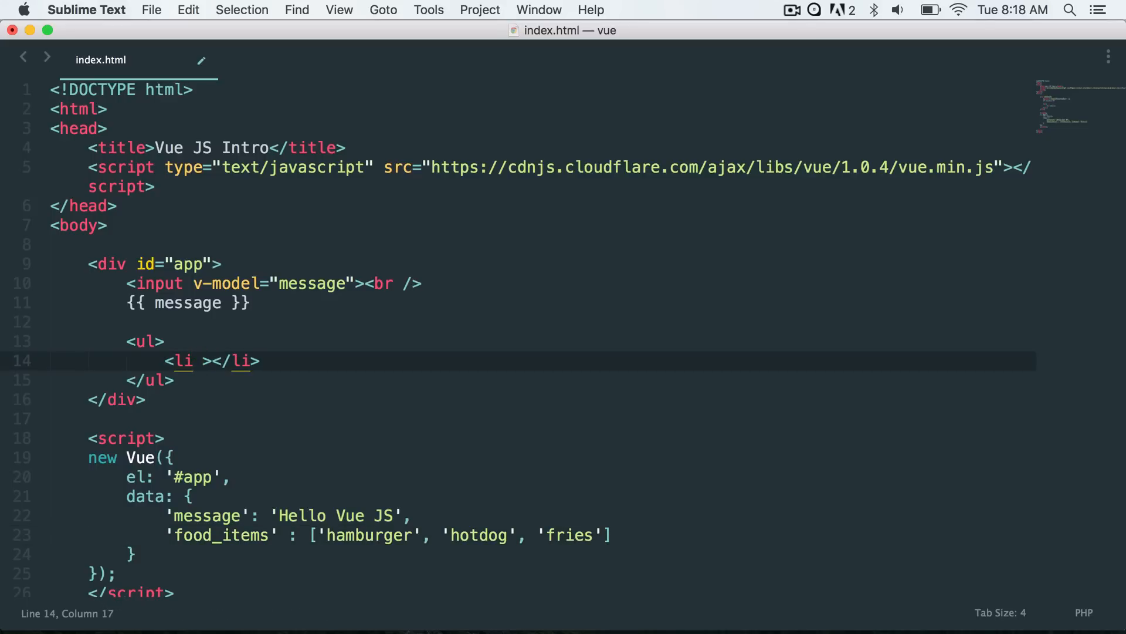
- Add v-for="food in food_items" to the <li> and interpolate {{ food }} inside it
type("v-")
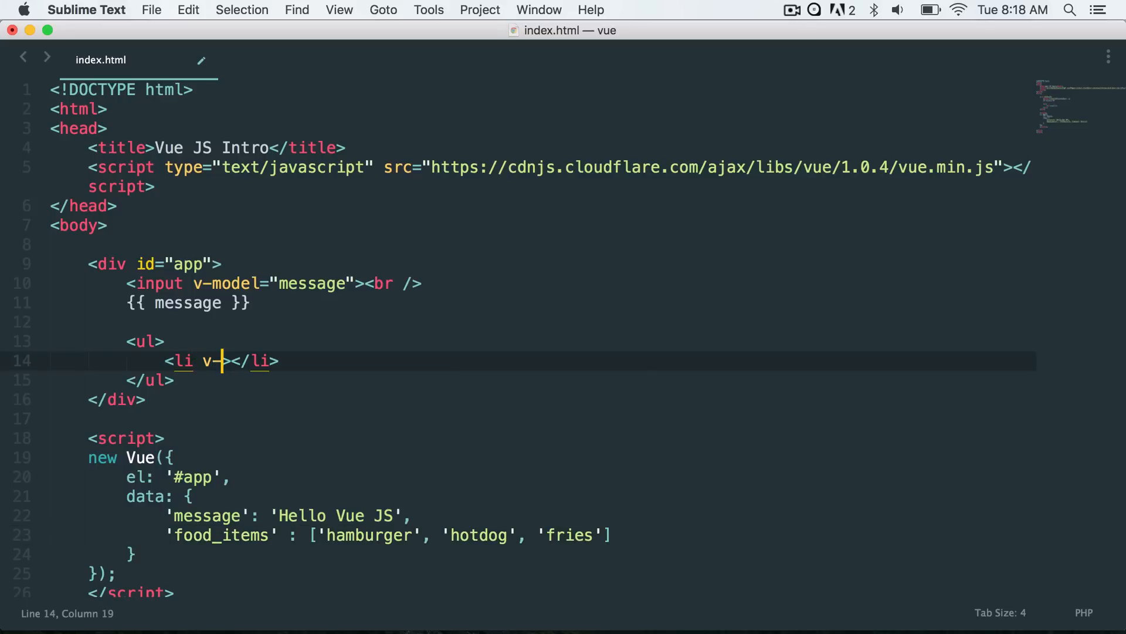
type("for")
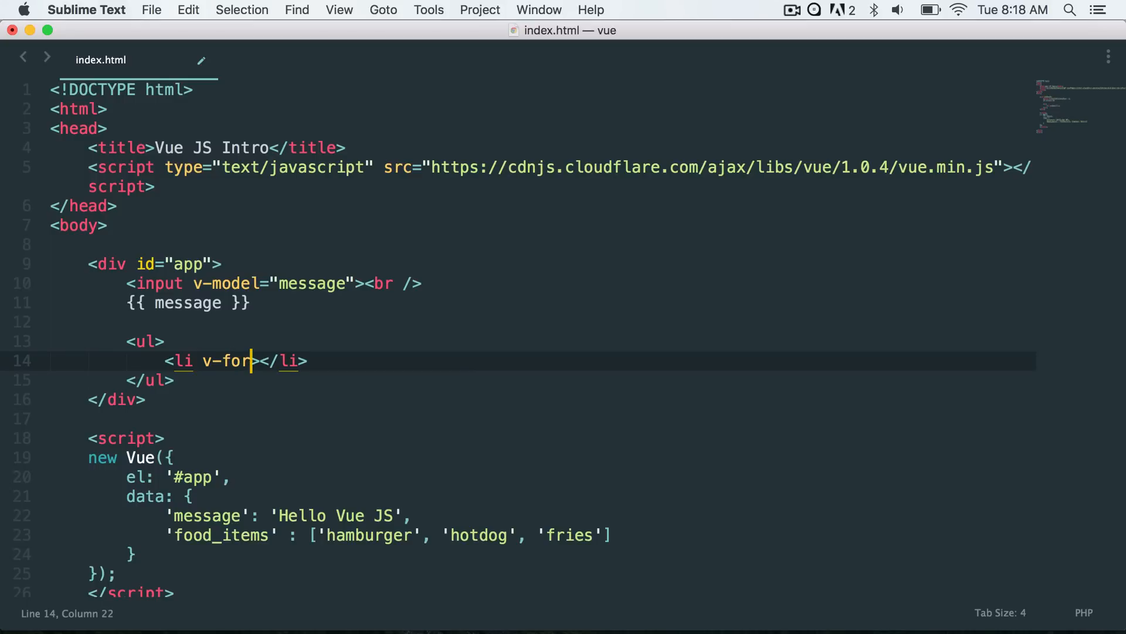
type("=\"\"")
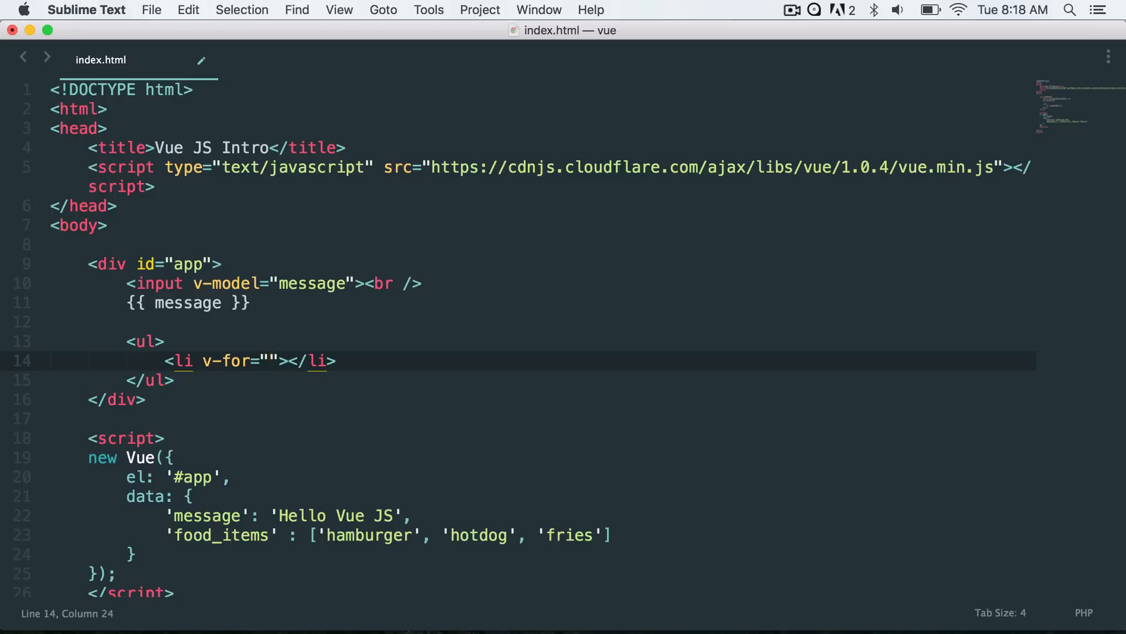
type("food")
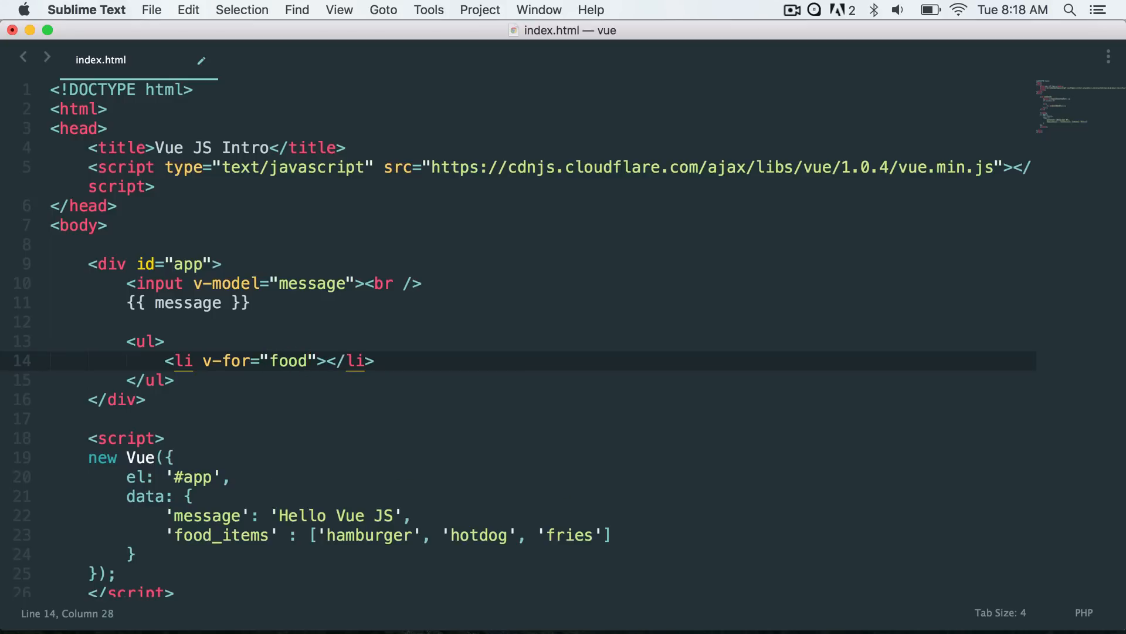
key("backspace")
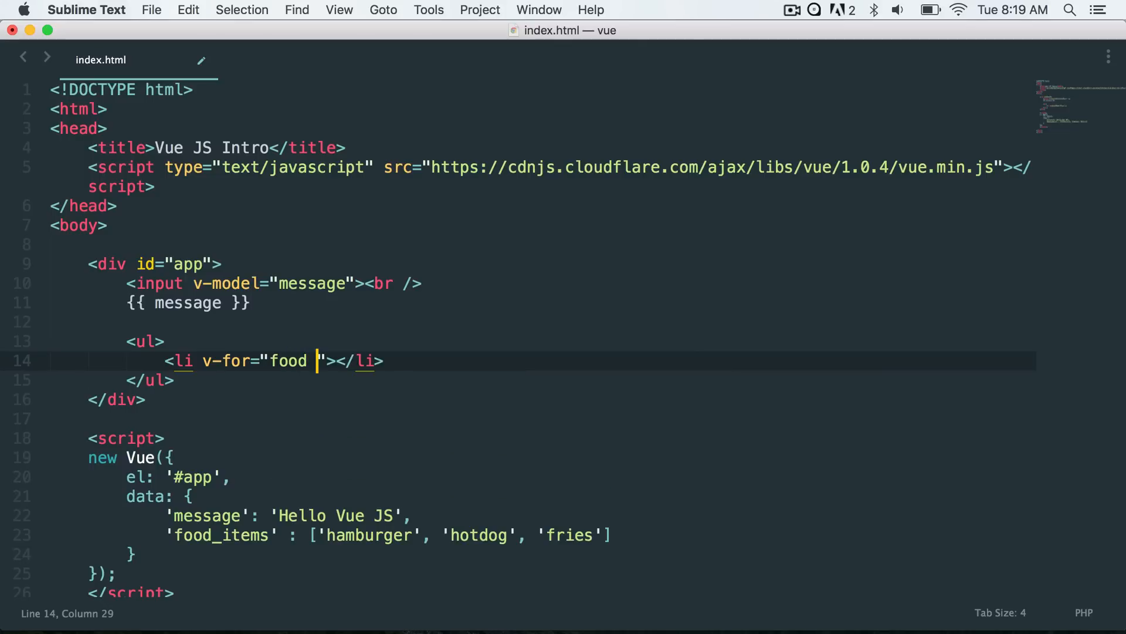
type("in food_ite")
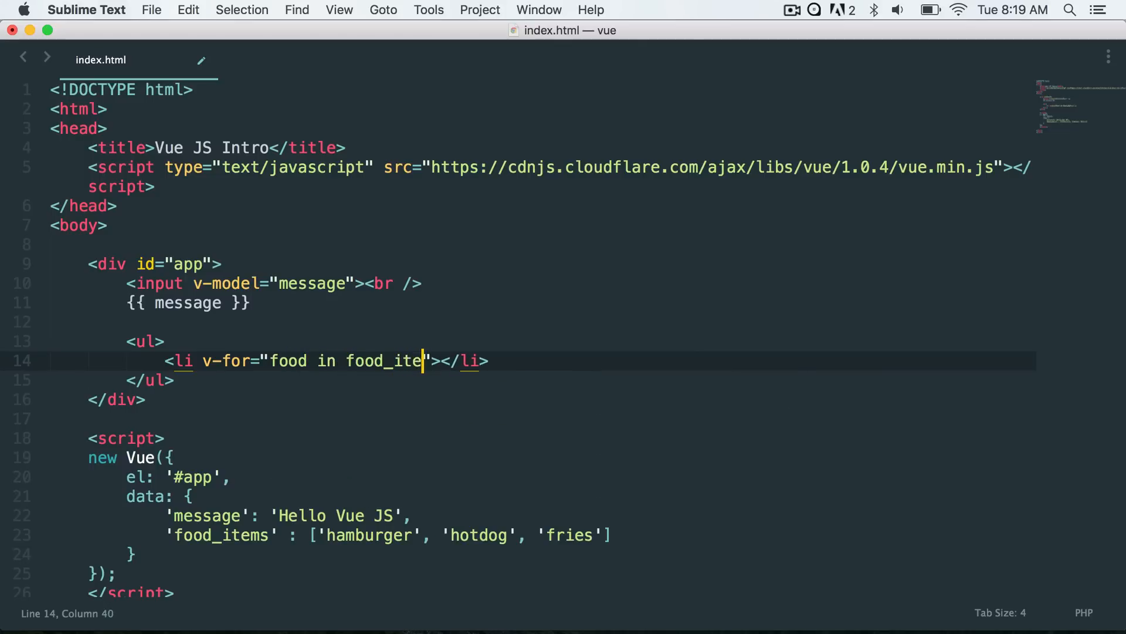
type("ms\">{{")
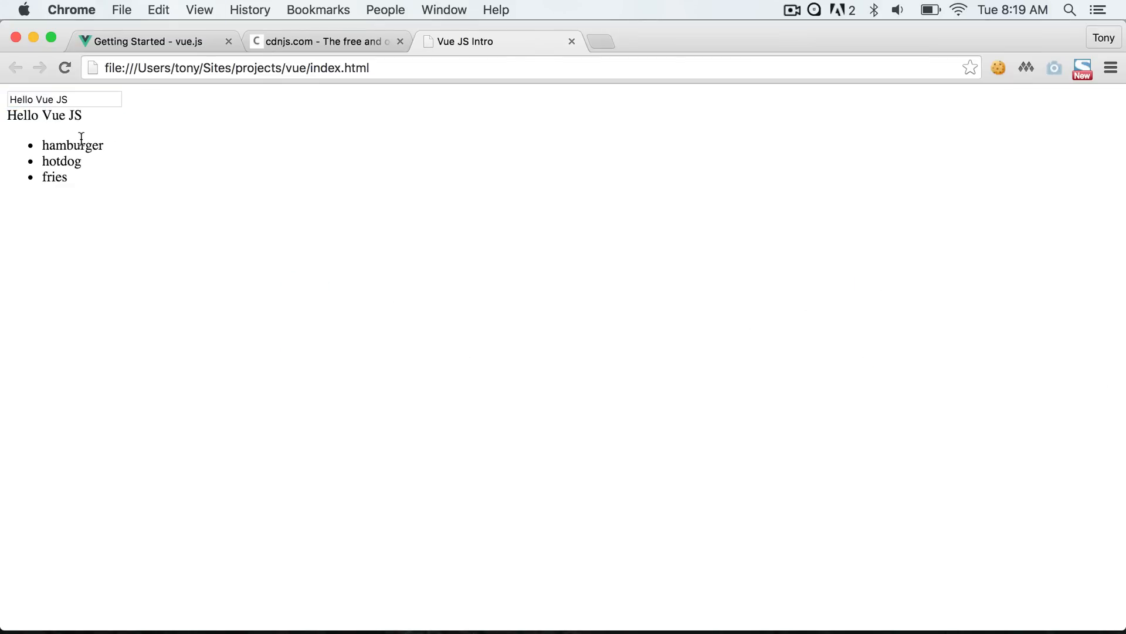
mouse_move(54, 178)
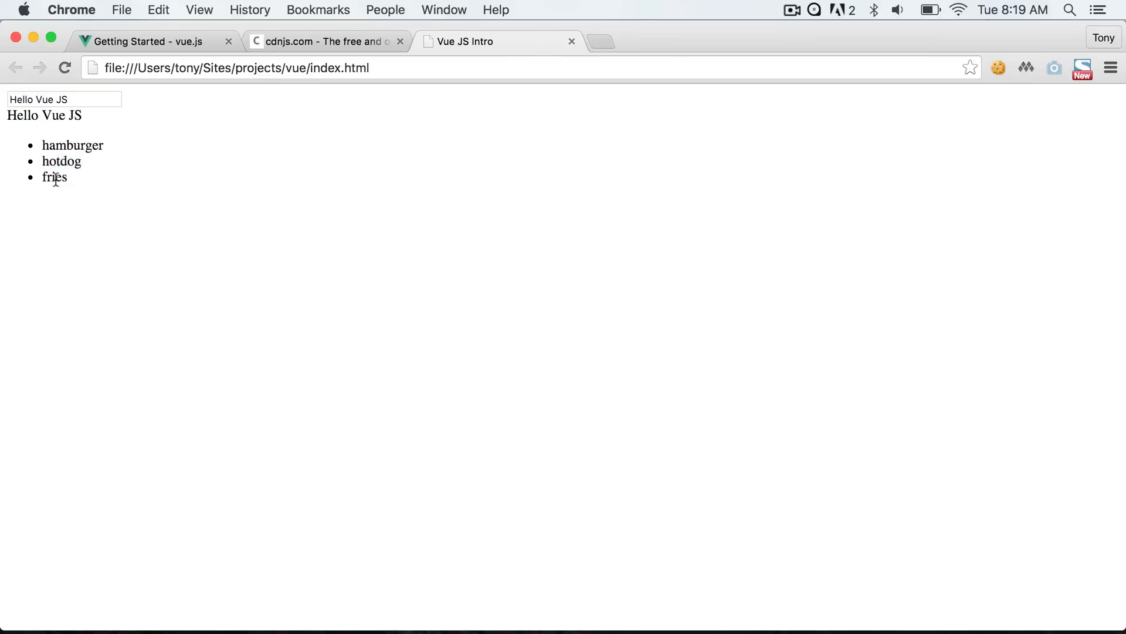
- Highlight the fries item in the rendered hamburger, hotdog, fries list
double_click(53, 177)
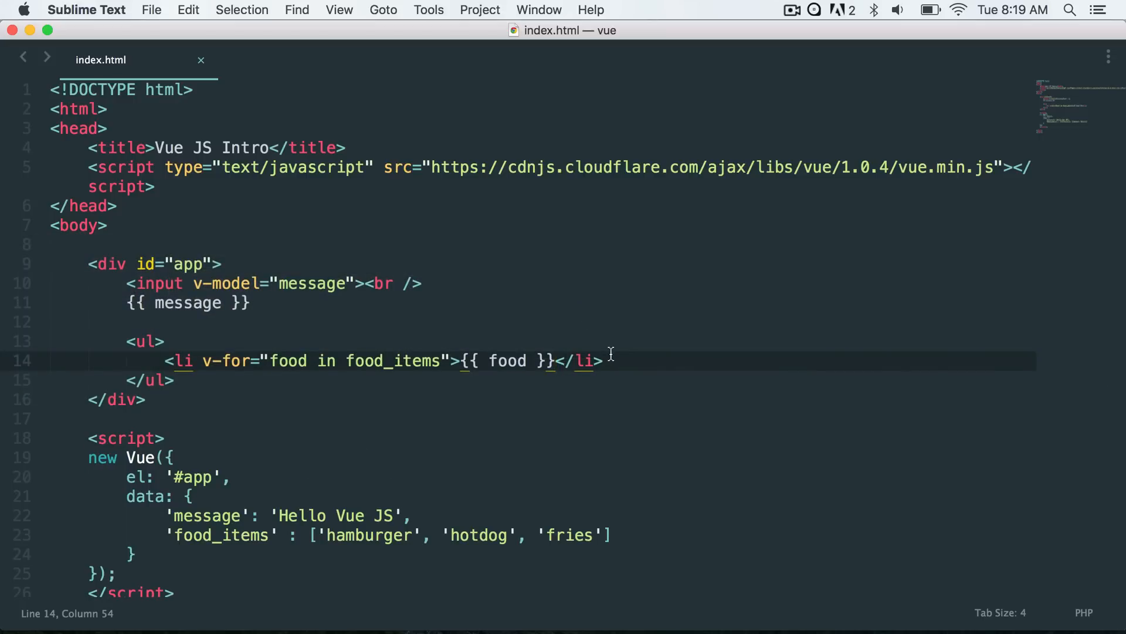
- Insert <button>Click Me</button> after the food list and return to the page code
left_click(605, 361)
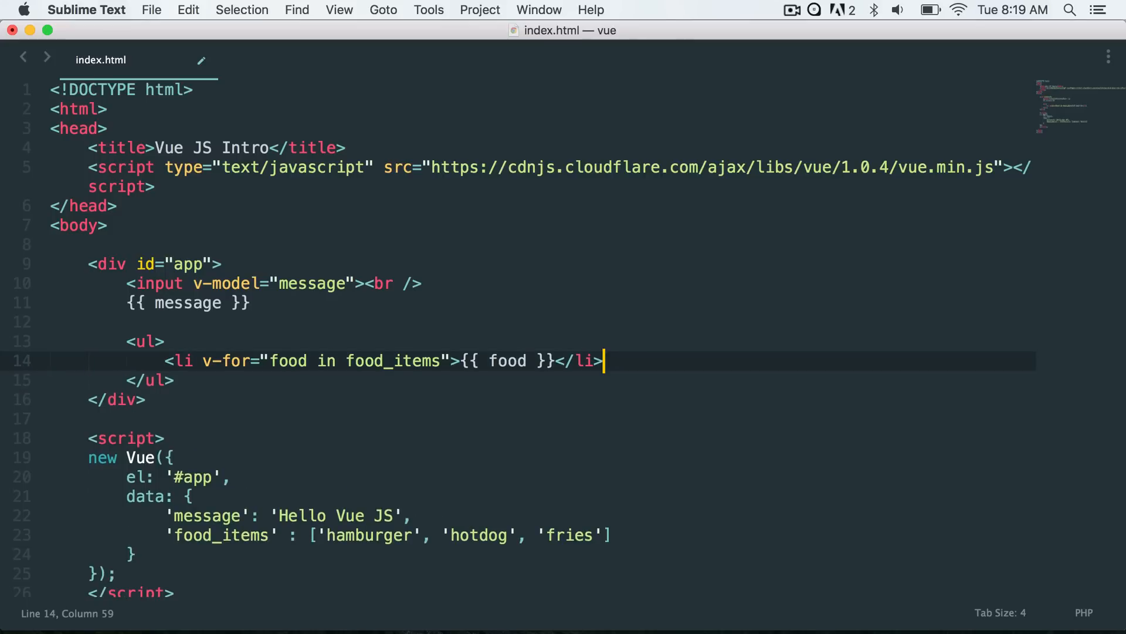
type("<button")
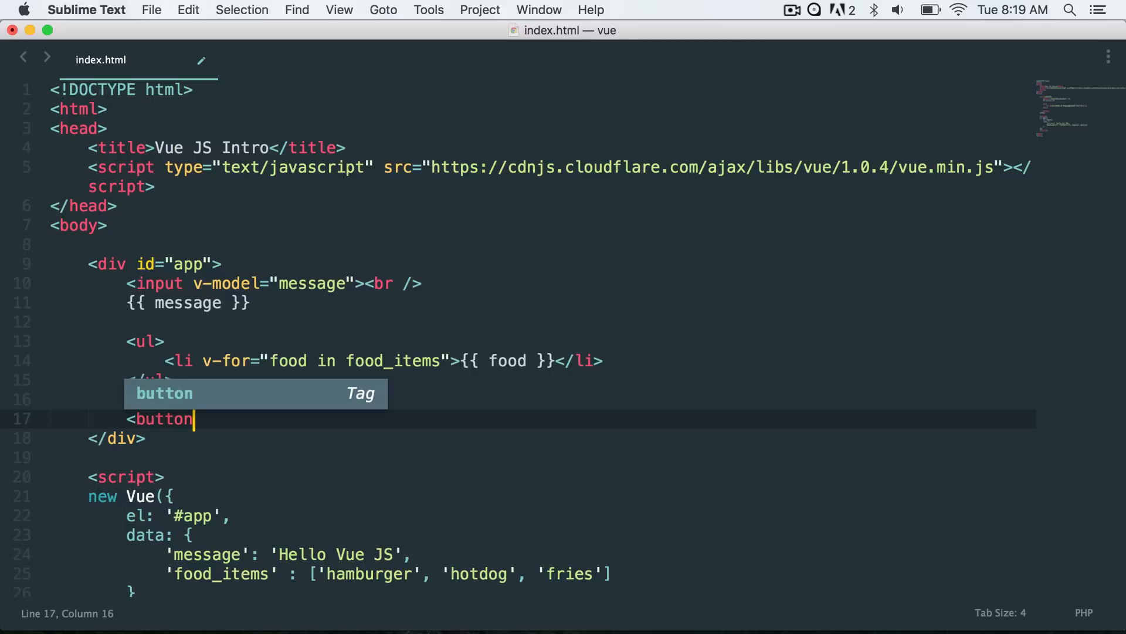
type(">Click M")
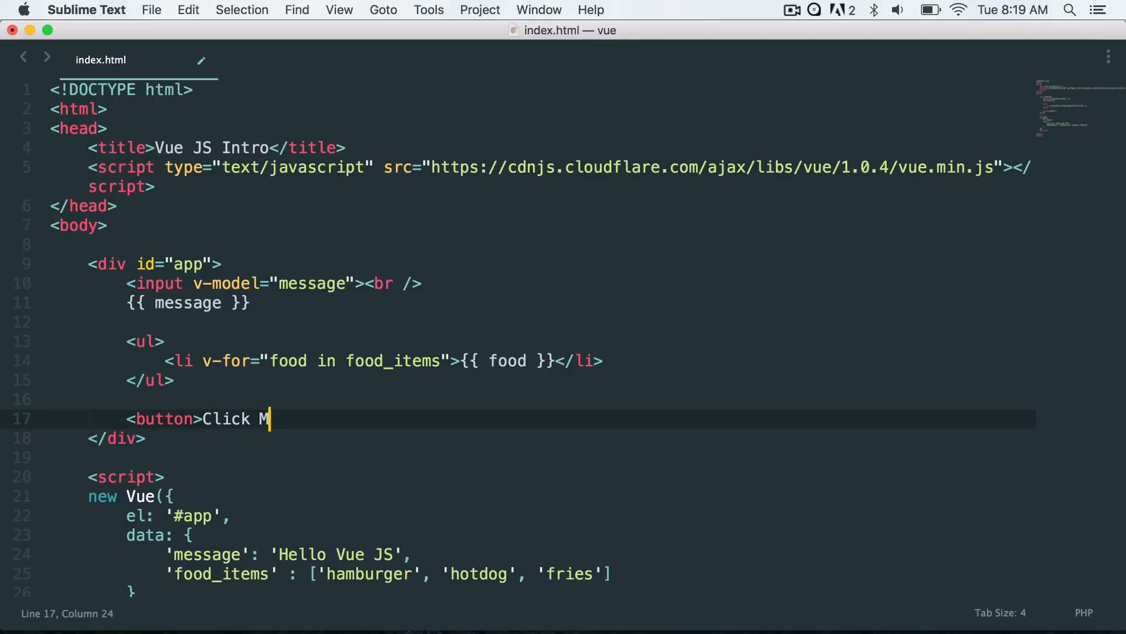
type("e</button>")
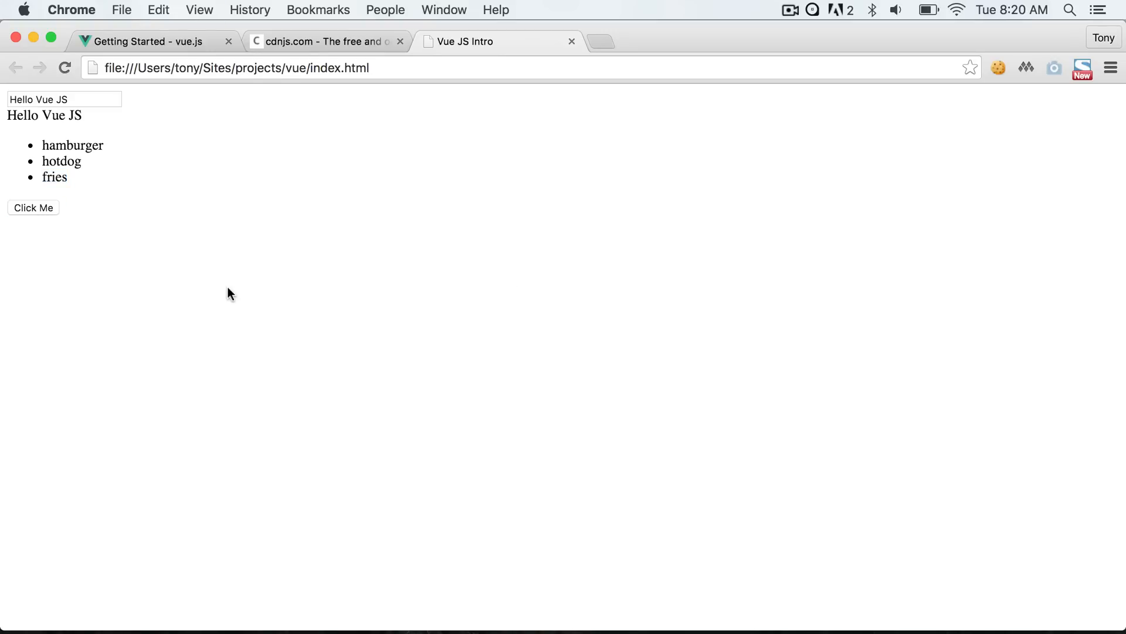
left_click(33, 207)
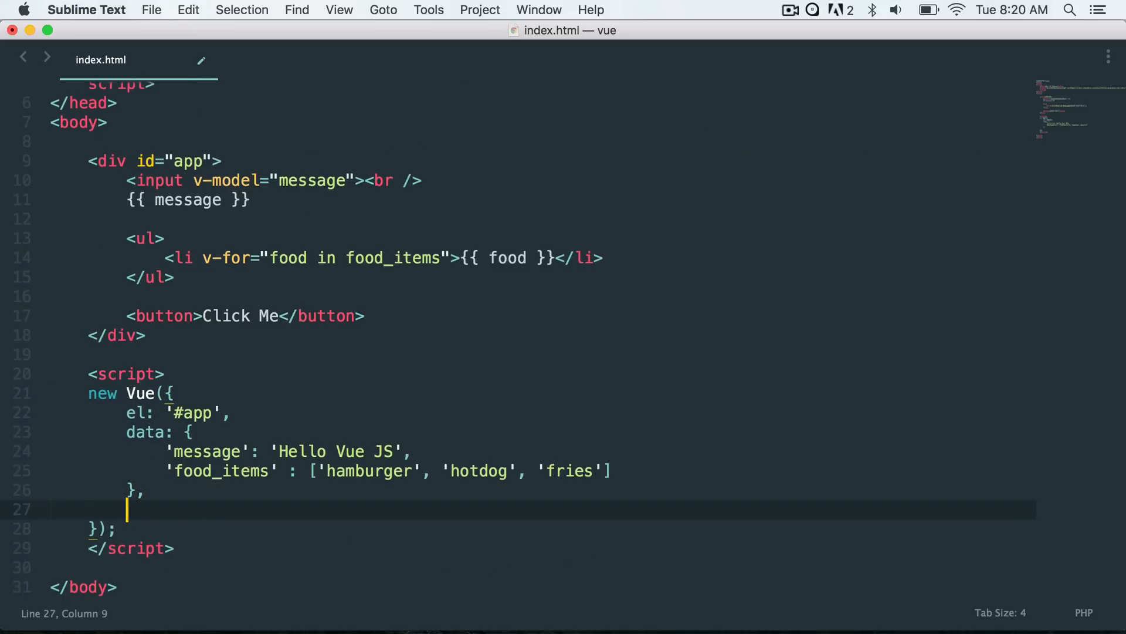
- Add a methods block with a buttonClick function and save the file
type("methods:")
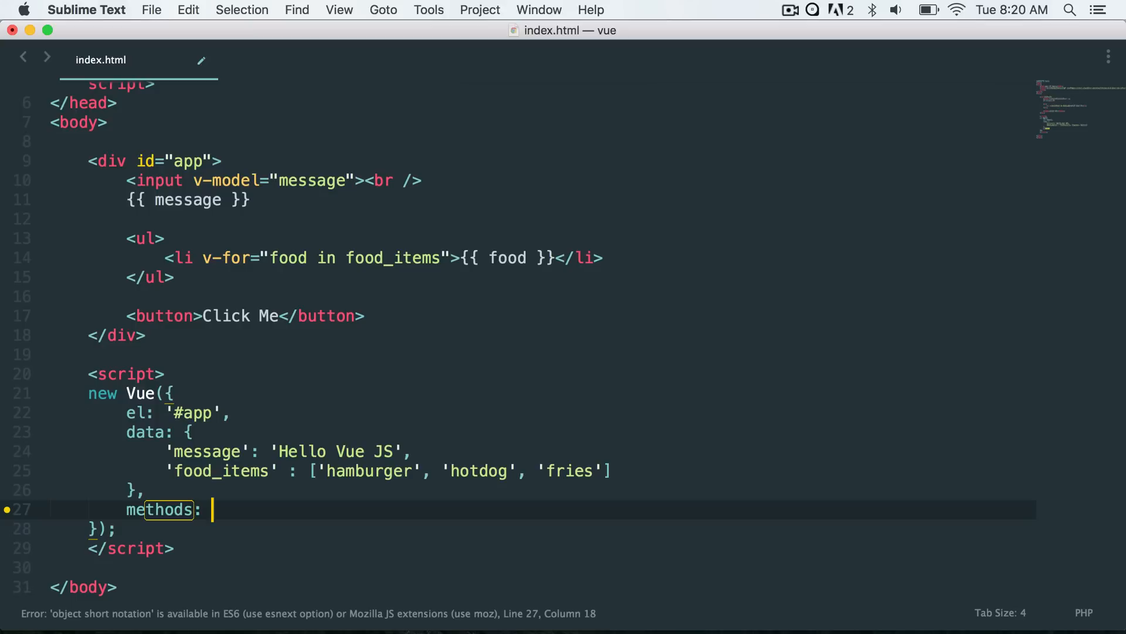
type("{")
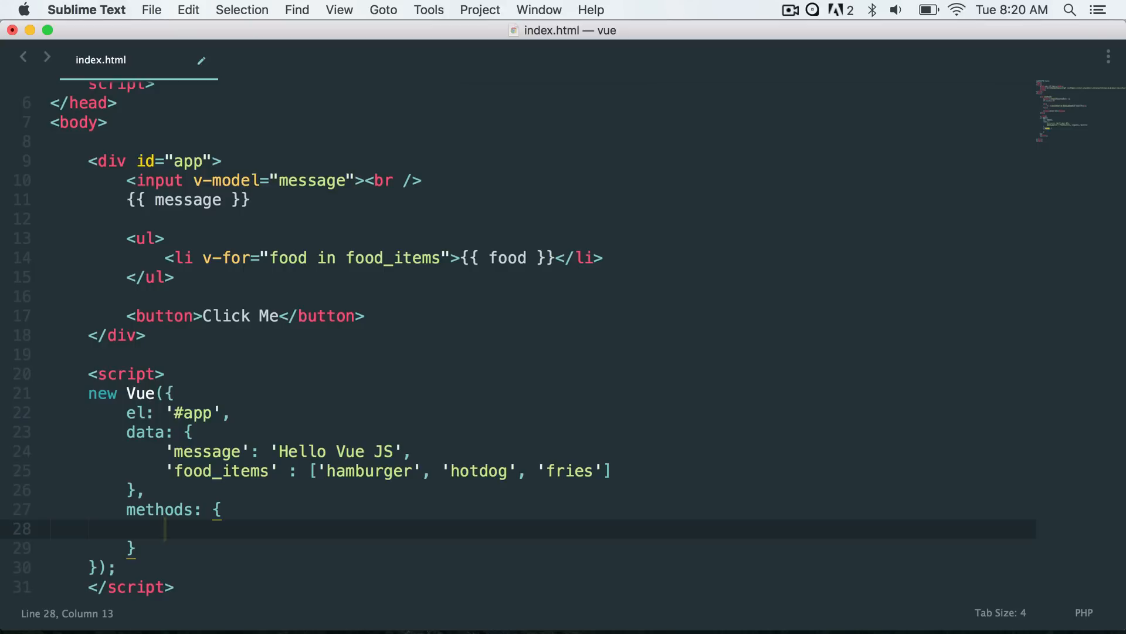
type("buttonClic")
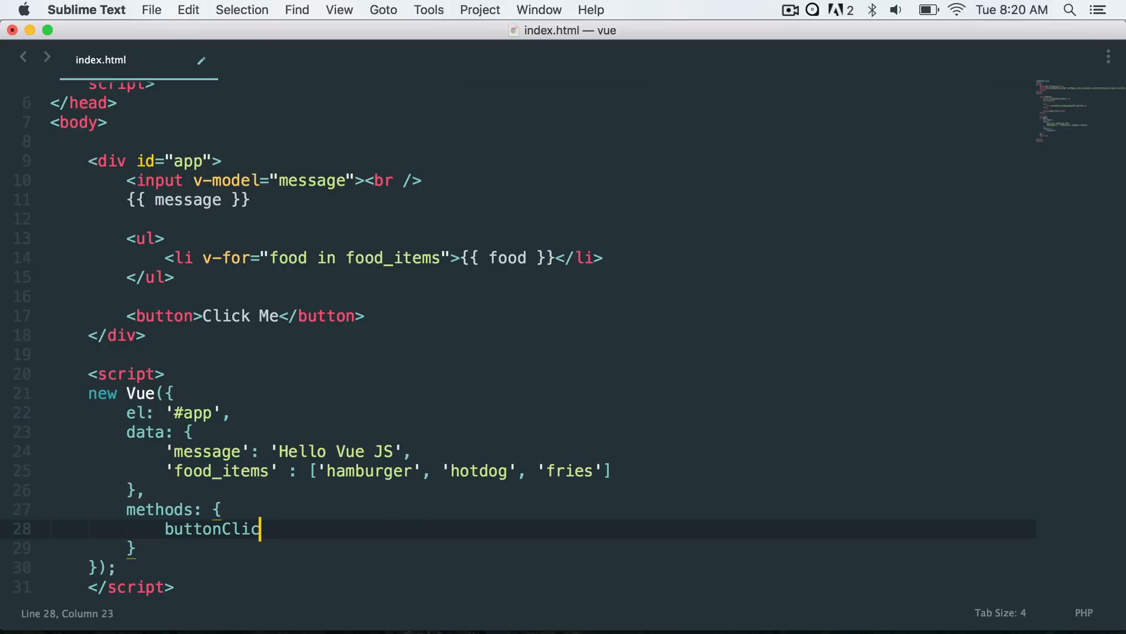
type("k: function(){")
type("alert('Hey! I was clicked');")
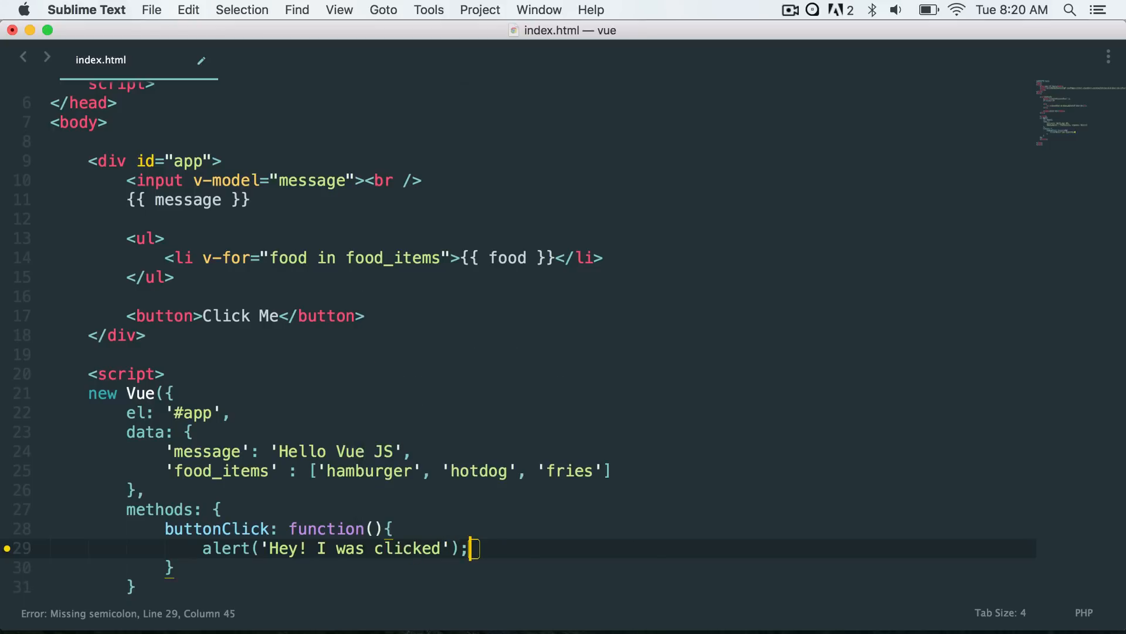
key("cmd+s")
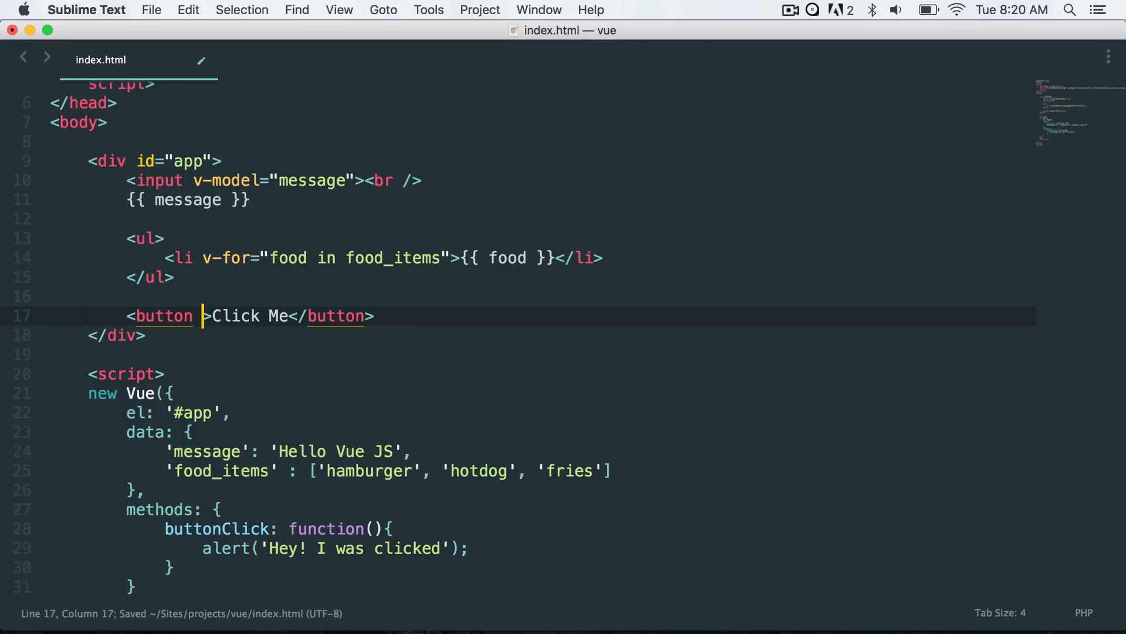
- Wire the button with v-on:click="buttonClick"
type("v-")
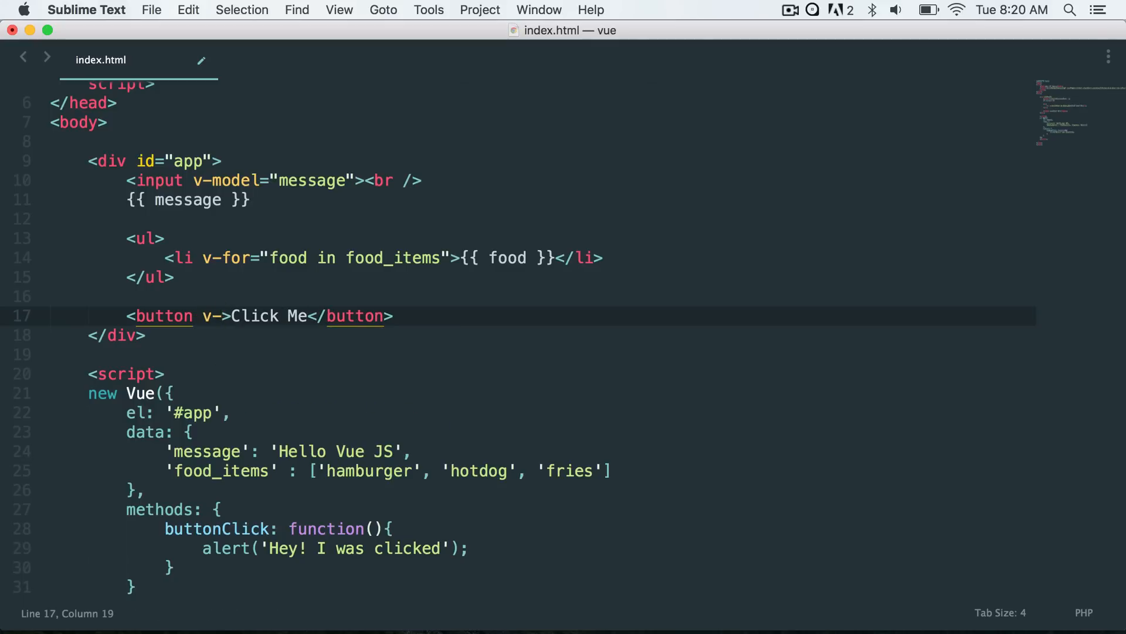
type("on:cli")
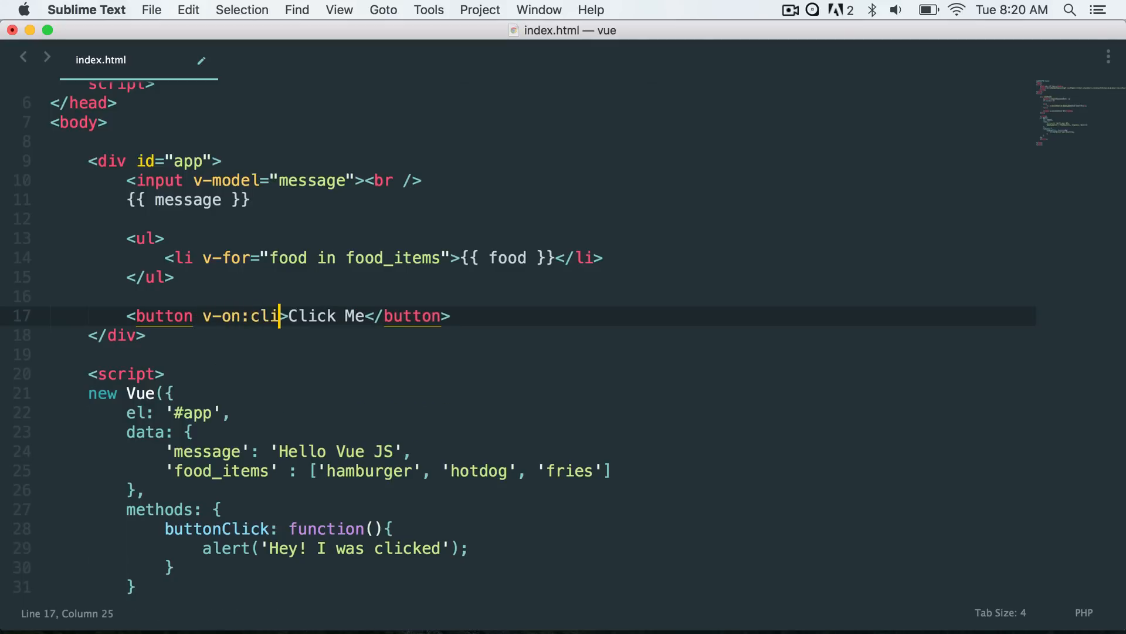
type("ck=\"\"")
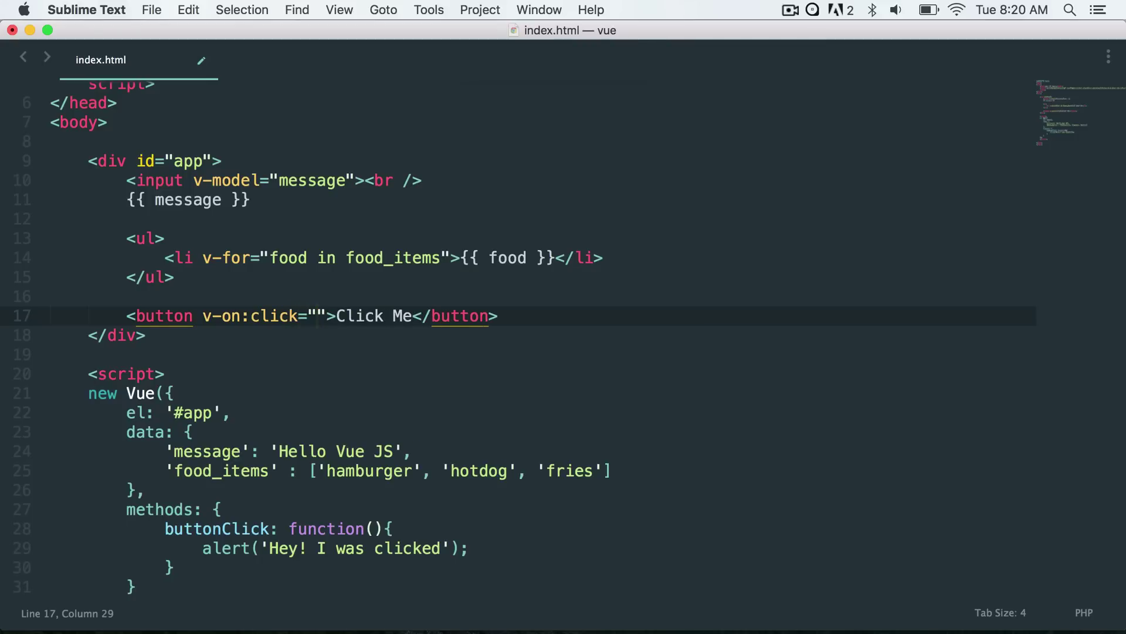
type("buttonCli")
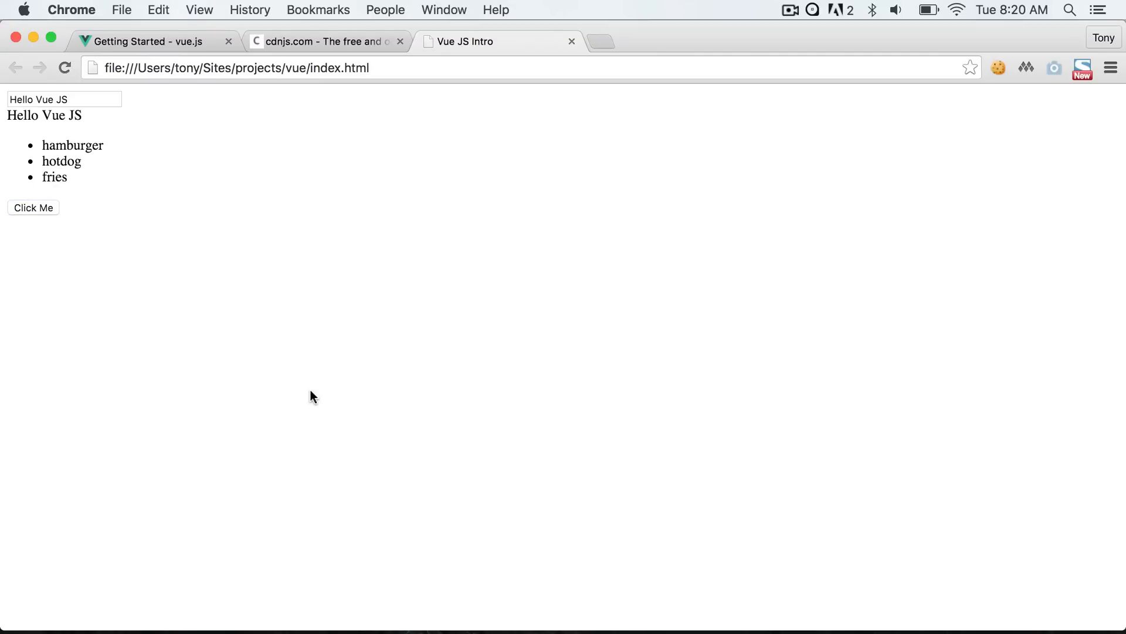
- Trigger the Click Me alert, dismiss it, and switch to the Vue.js Getting Started guide
left_click(33, 208)
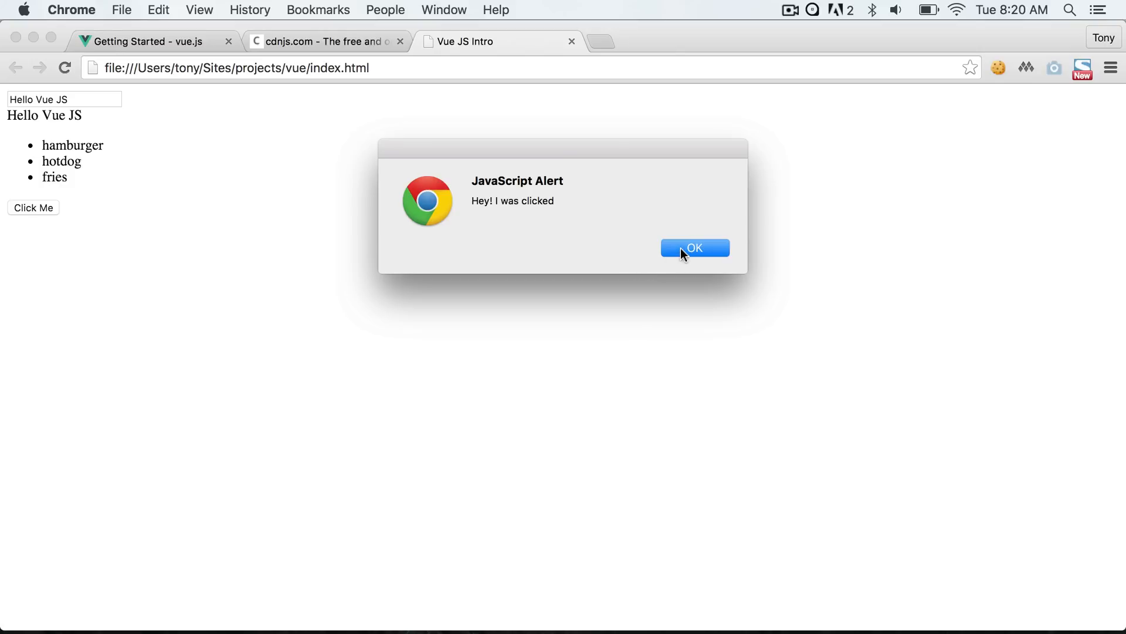
left_click(695, 248)
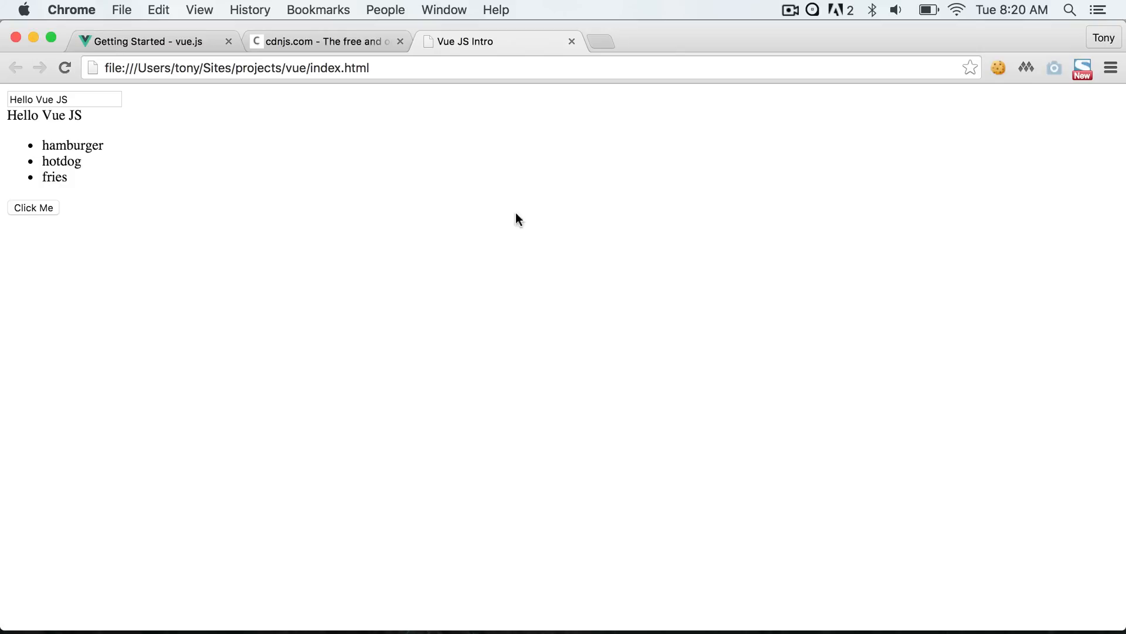
left_click(158, 41)
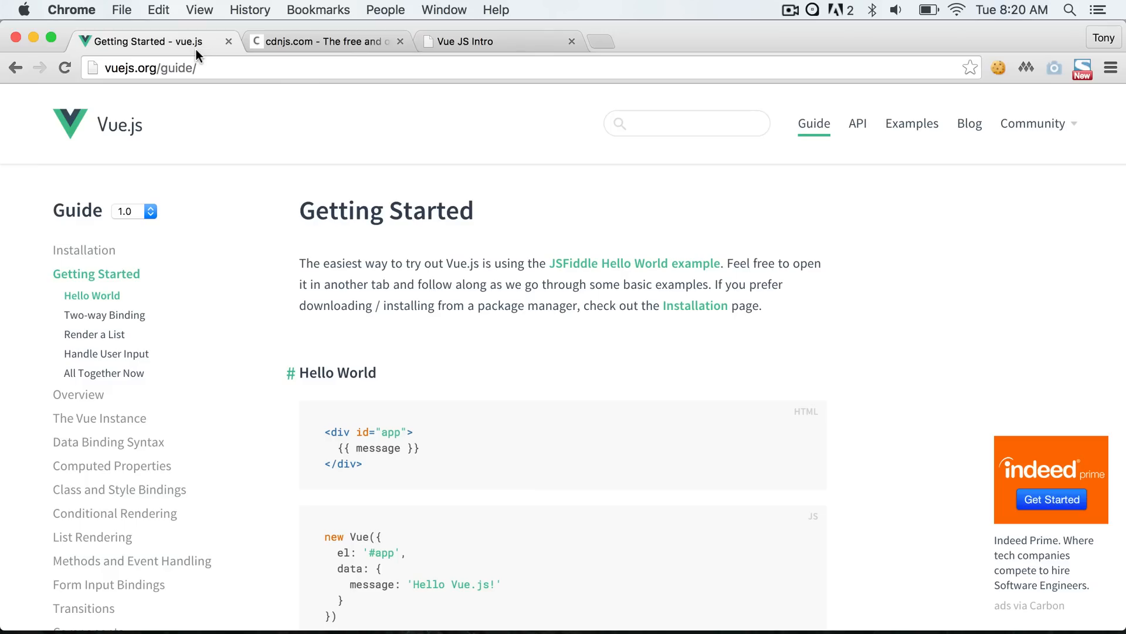